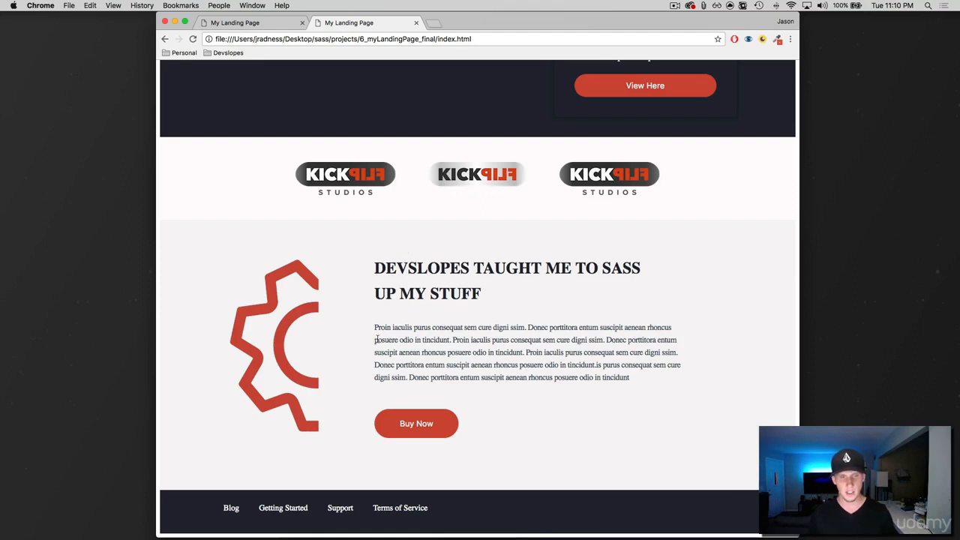
{"action": "mouse_move", "coordinate": [243, 342]}
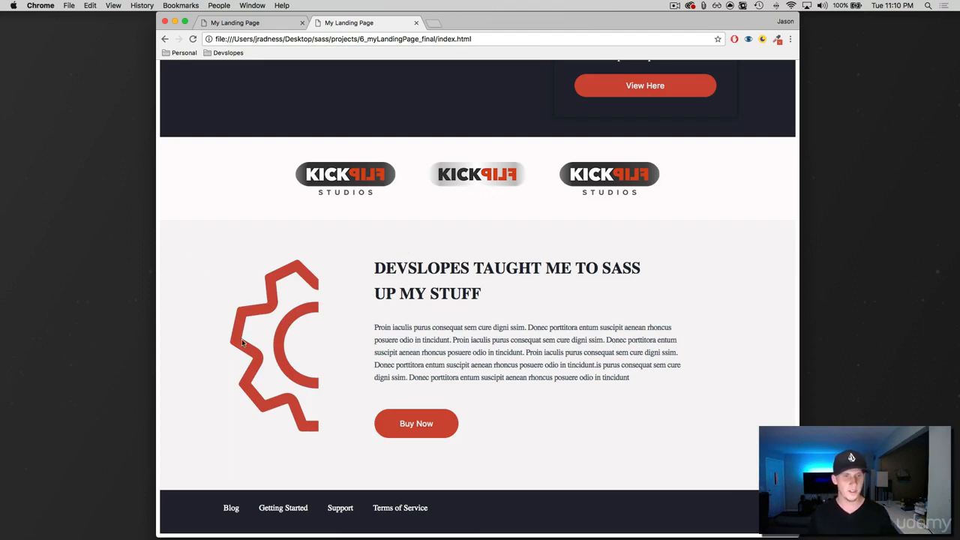
{"action": "mouse_move", "coordinate": [336, 282]}
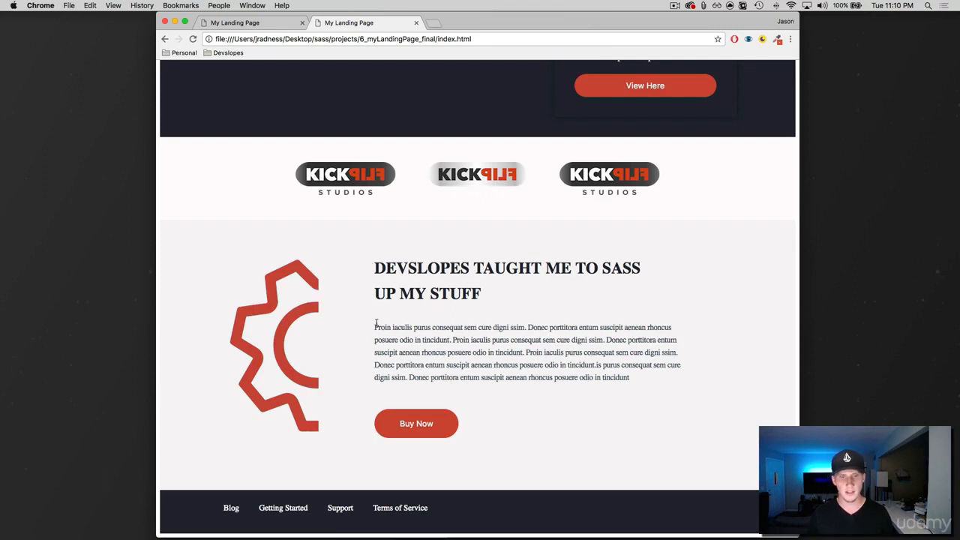
{"action": "mouse_move", "coordinate": [363, 274]}
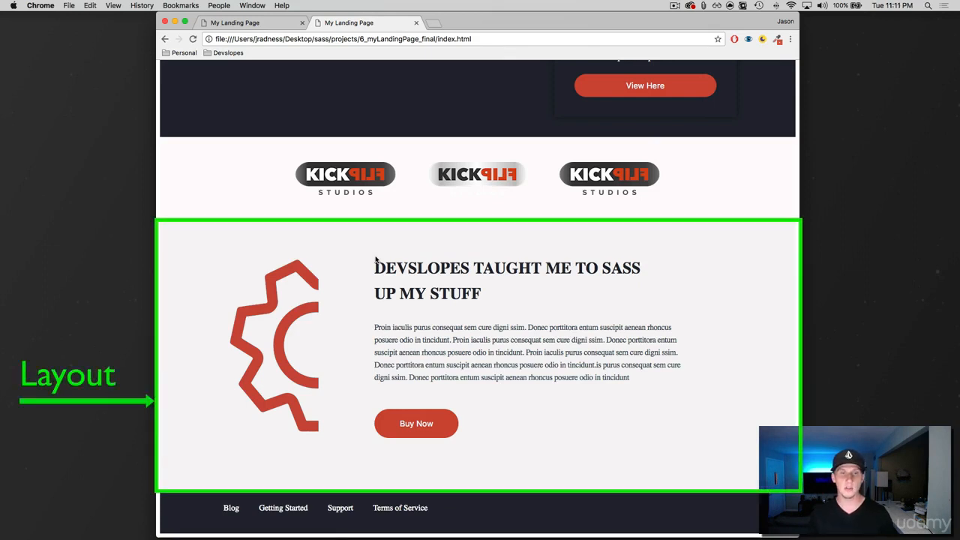
{"action": "mouse_move", "coordinate": [616, 414]}
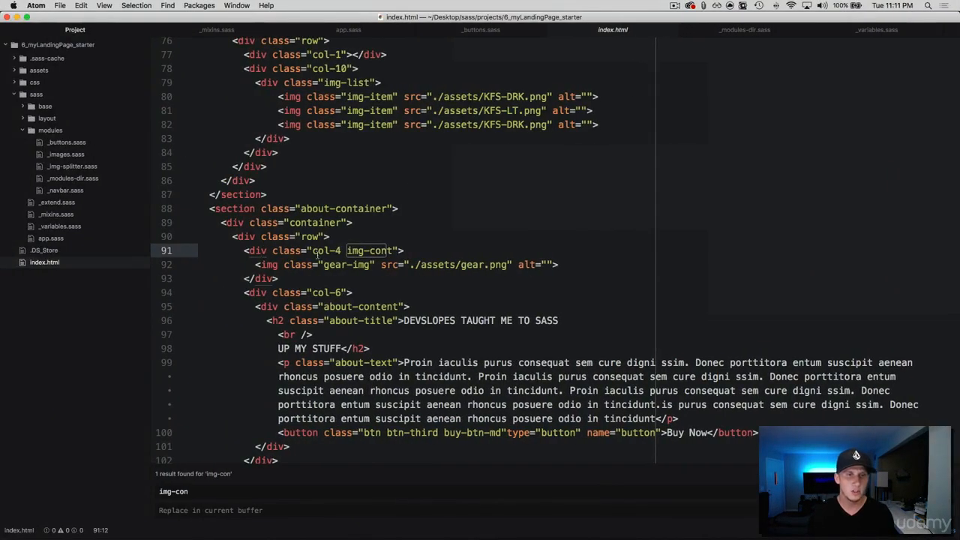
Step: Inspect the about-container and img-cont markup in index.html and expand the sass/layout folder
{"action": "left_click", "coordinate": [216, 222]}
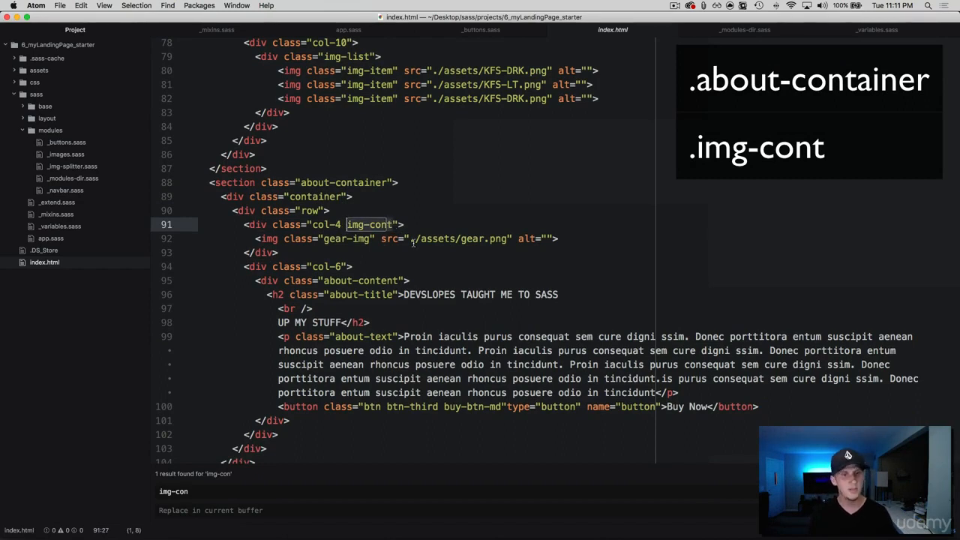
{"action": "scroll", "scroll_direction": "down", "scroll_amount": 3}
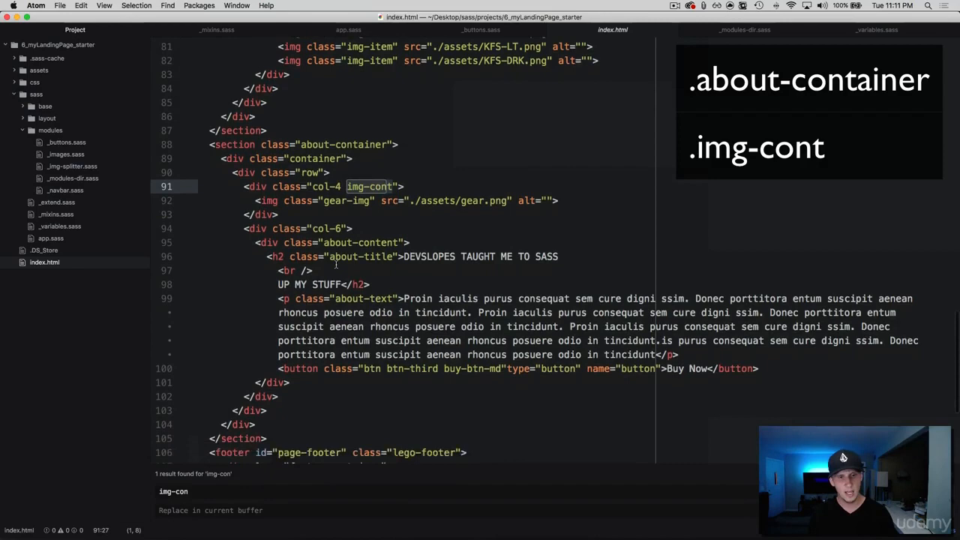
{"action": "scroll", "scroll_direction": "down", "scroll_amount": 3}
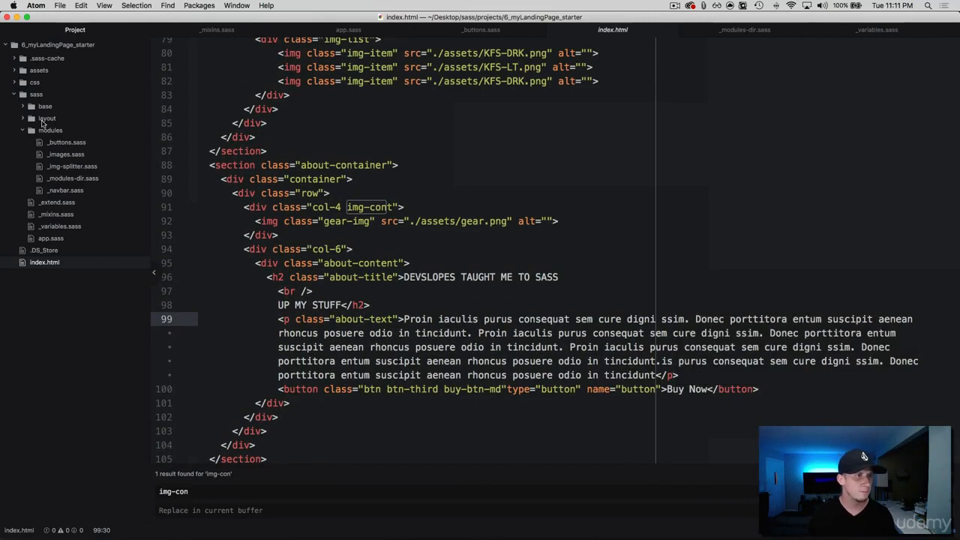
{"action": "left_click", "coordinate": [47, 117]}
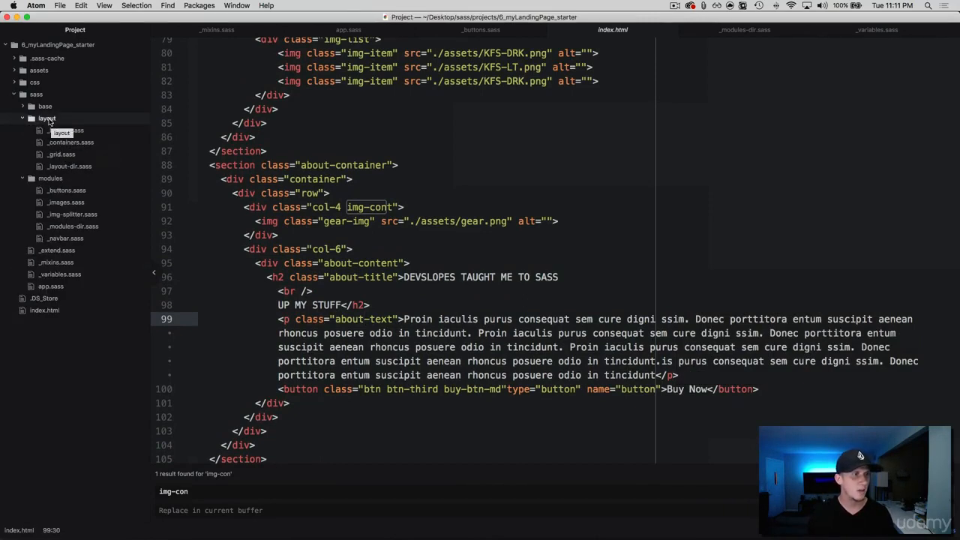
Step: Create sass/layout/_about.sass via the layout folder's New File option
{"action": "right_click", "coordinate": [47, 117]}
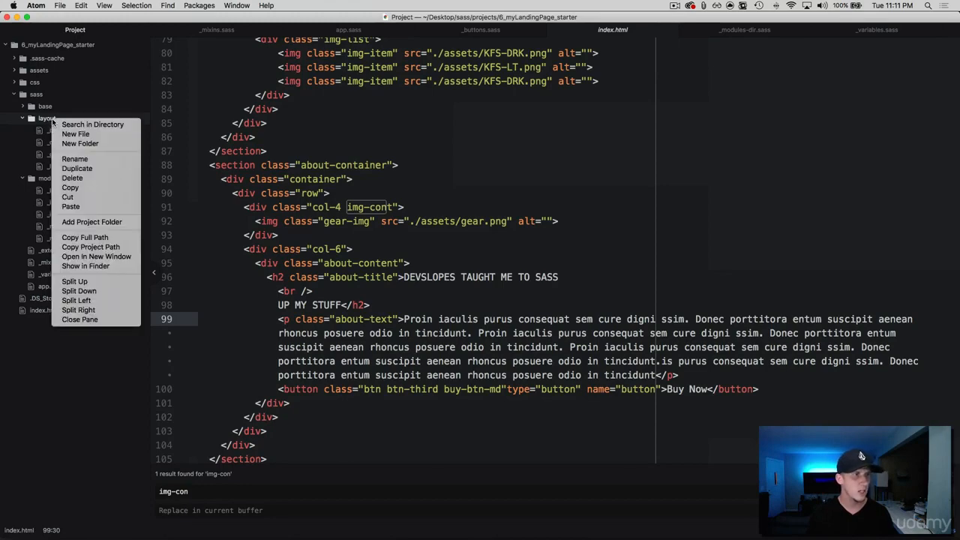
{"action": "left_click", "coordinate": [75, 133]}
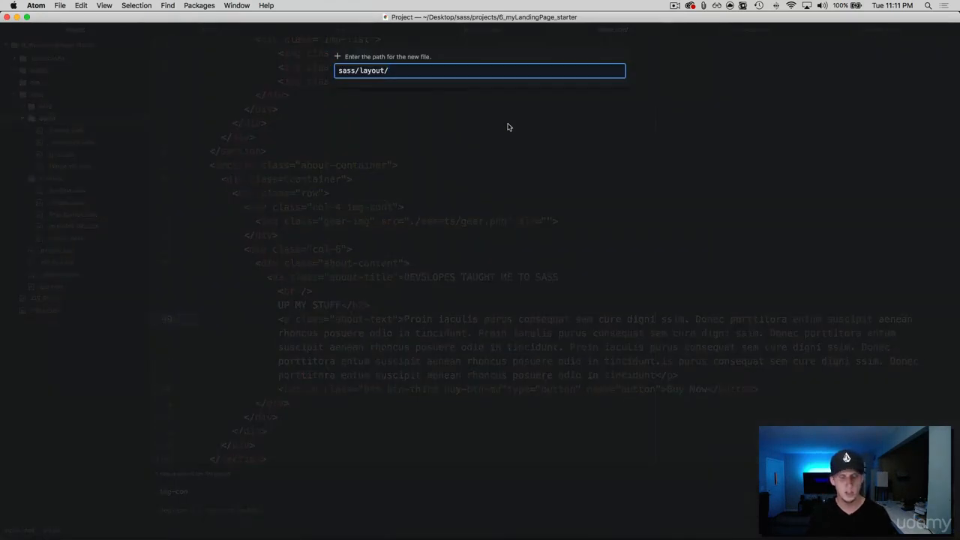
{"action": "type", "text": "a"}
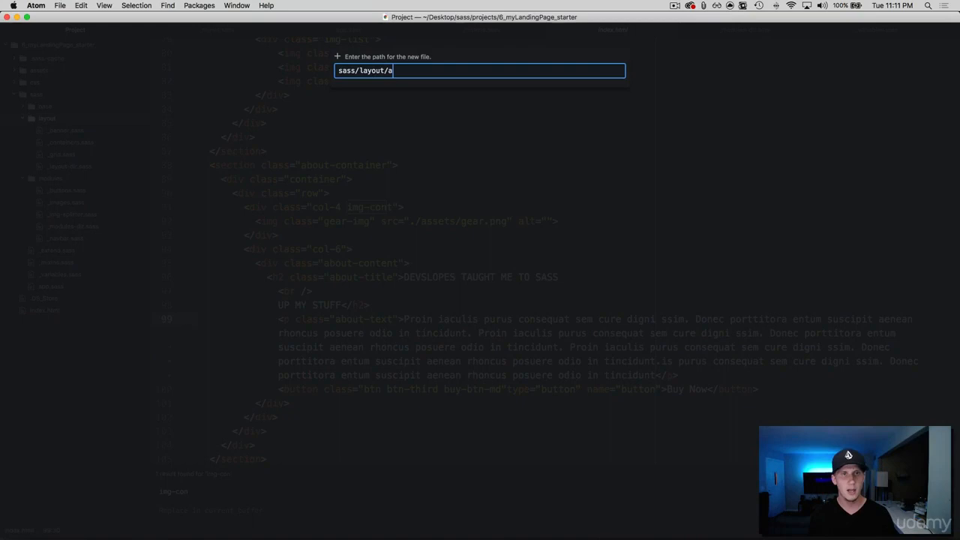
{"action": "type", "text": "_about.sa"}
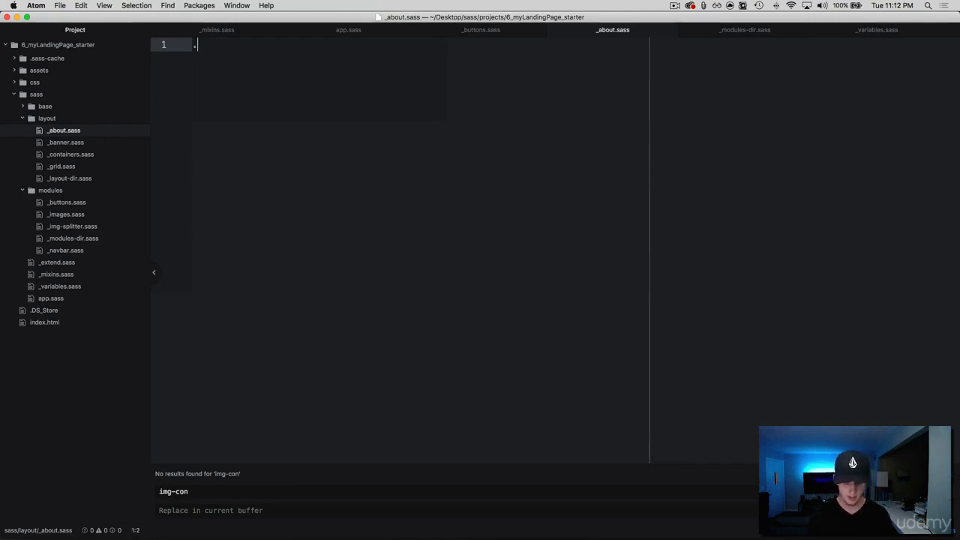
Step: Start an .about-title rule with font-size: $font-xlg
{"action": "type", "text": ".about"}
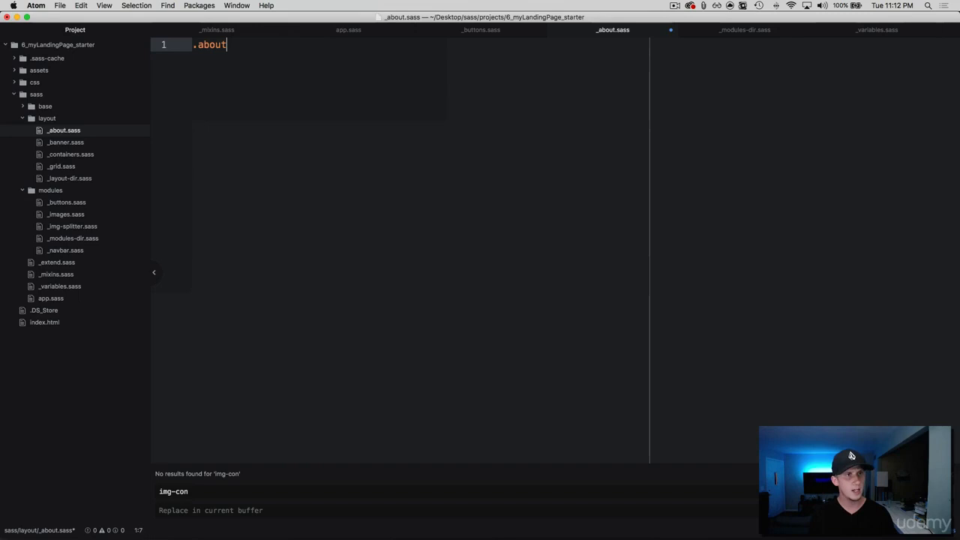
{"action": "type", "text": "-title"}
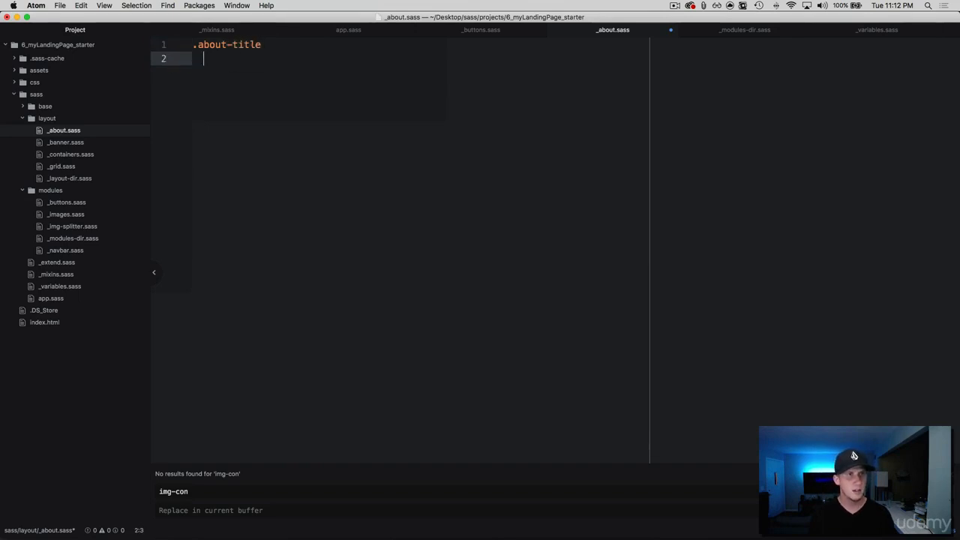
{"action": "type", "text": "font-size:"}
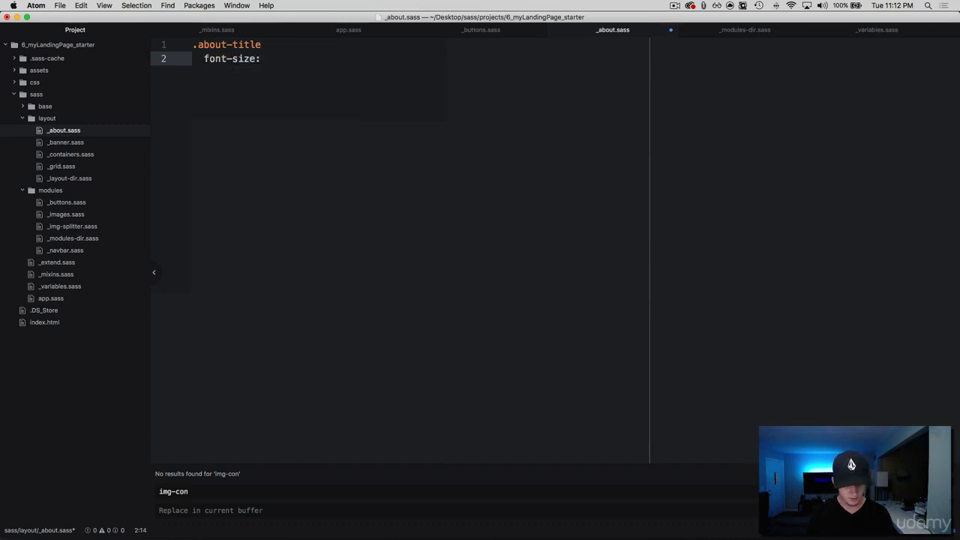
{"action": "type", "text": "$fon"}
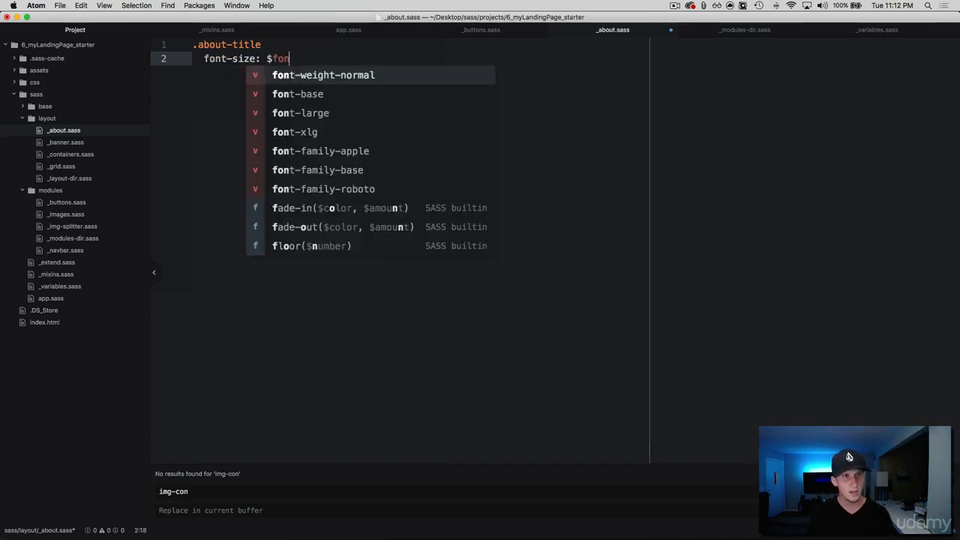
{"action": "type", "text": "t"}
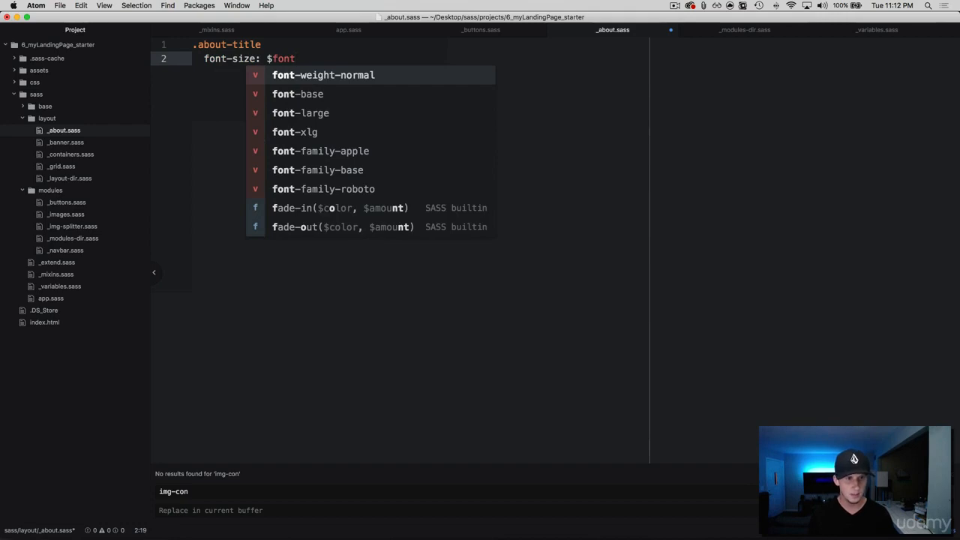
{"action": "type", "text": "-s"}
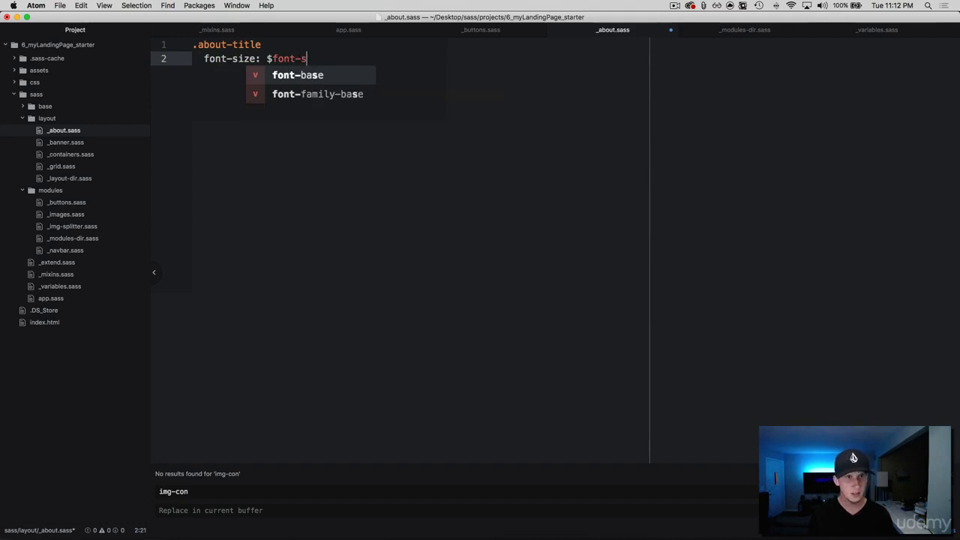
{"action": "type", "text": "lar"}
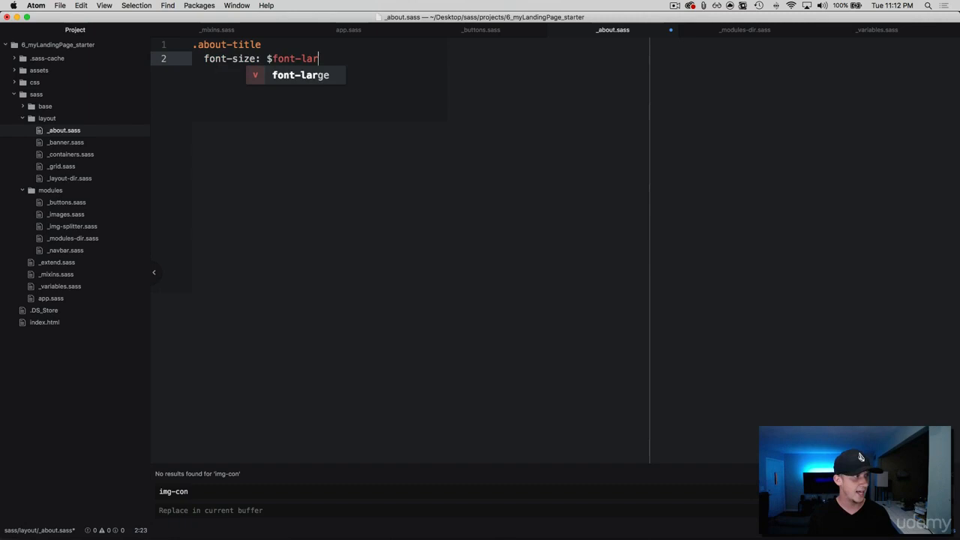
{"action": "key", "text": "backspace"}
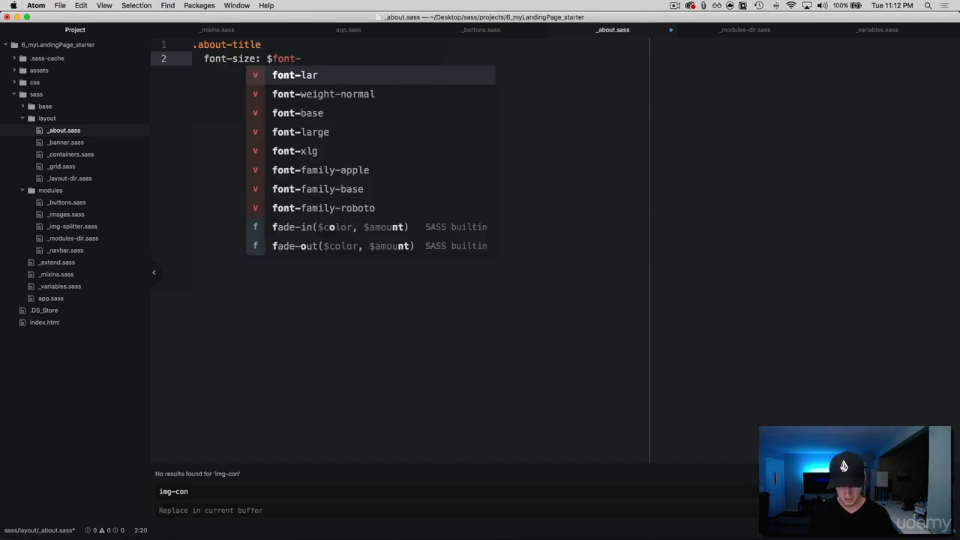
{"action": "type", "text": "xlg"}
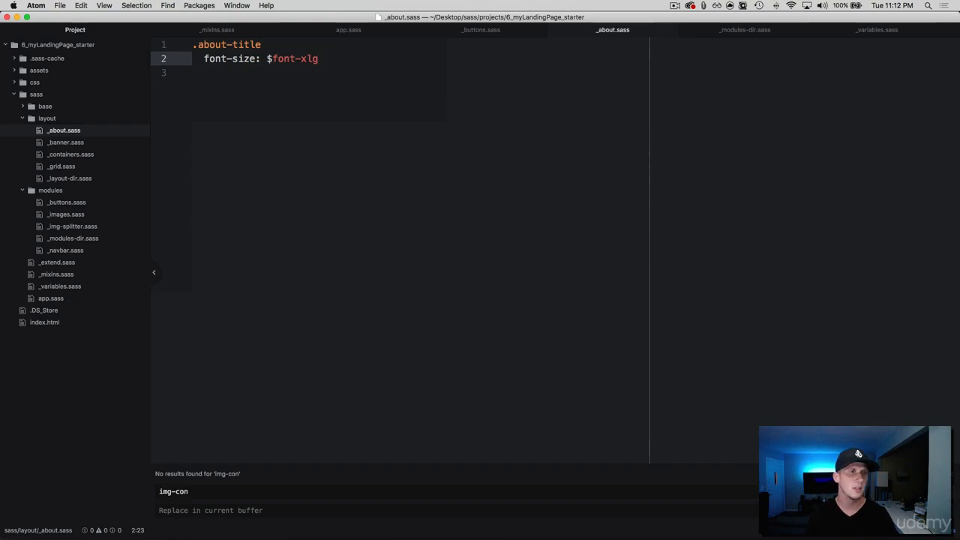
Step: Add margin: 0 0 30px and color: $base-dark to .about-title
{"action": "key", "text": "enter"}
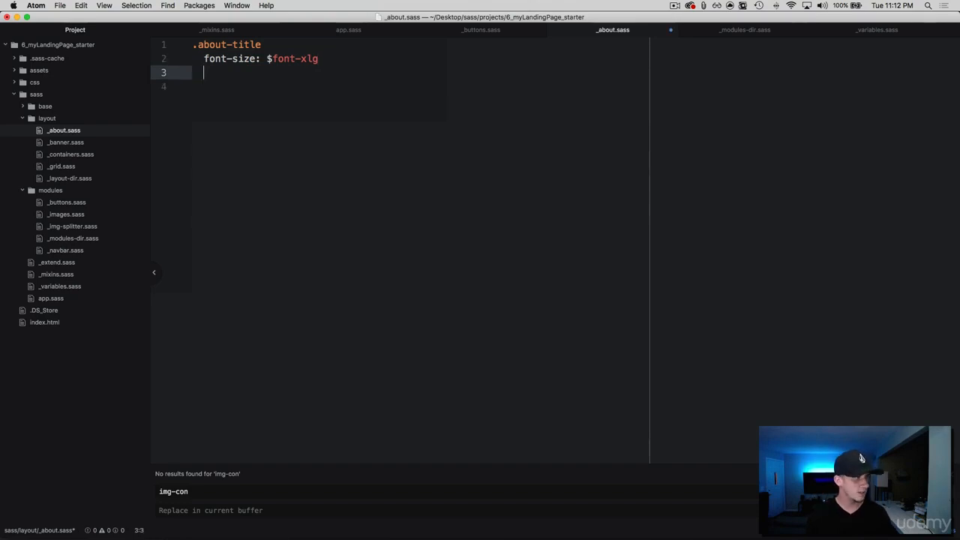
{"action": "type", "text": "margin:"}
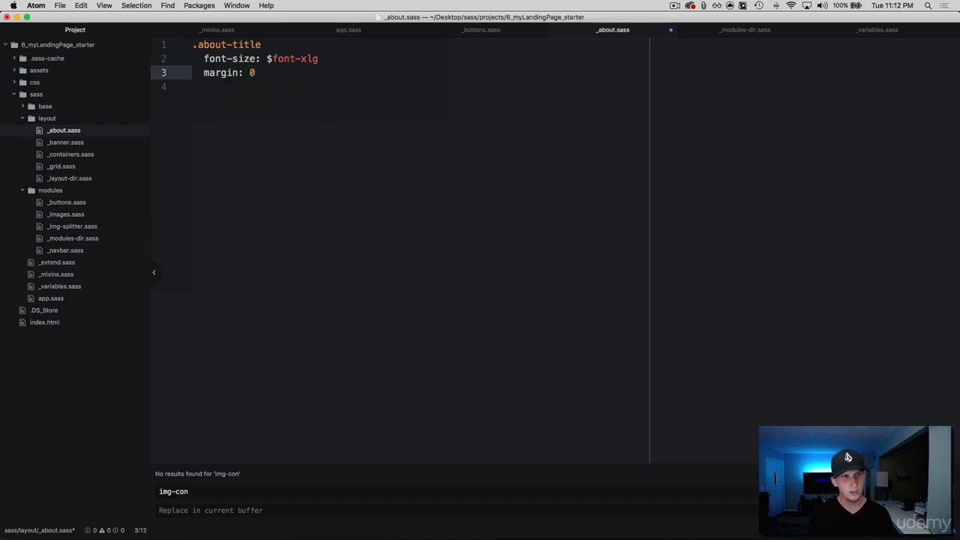
{"action": "type", "text": "0"}
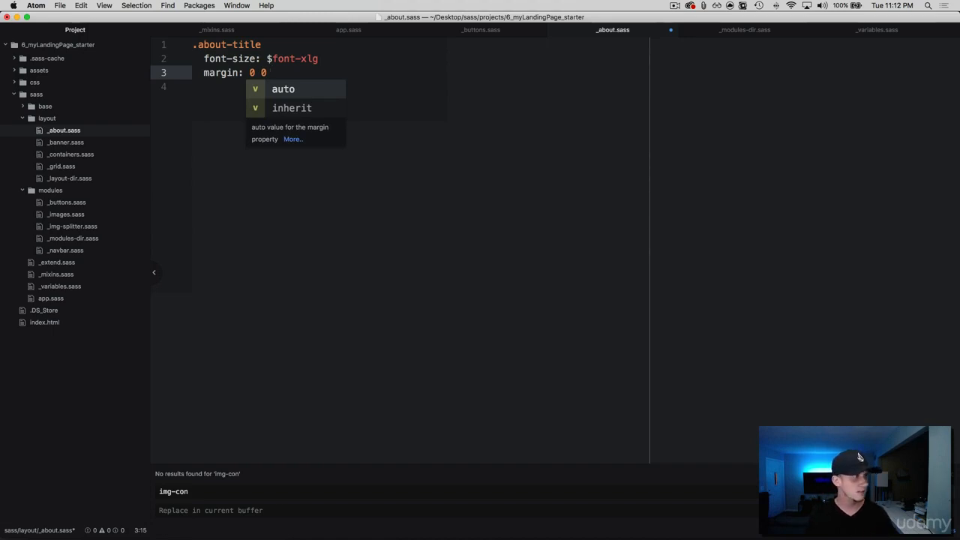
{"action": "type", "text": "30px"}
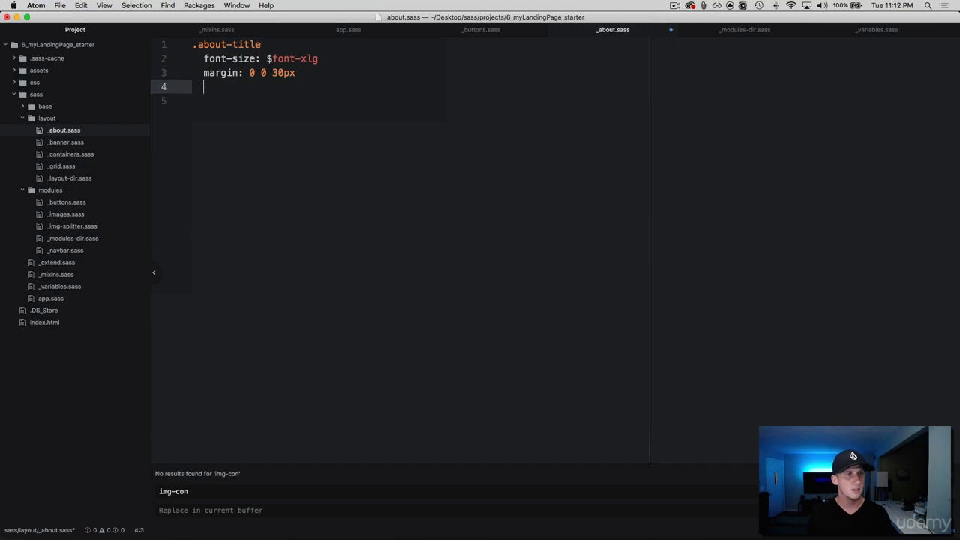
{"action": "type", "text": "color"}
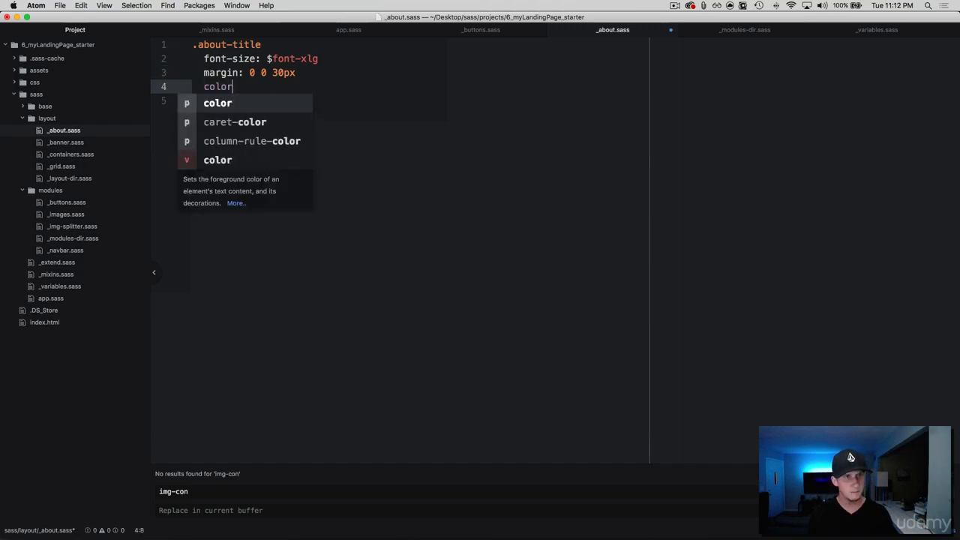
{"action": "type", "text": ":"}
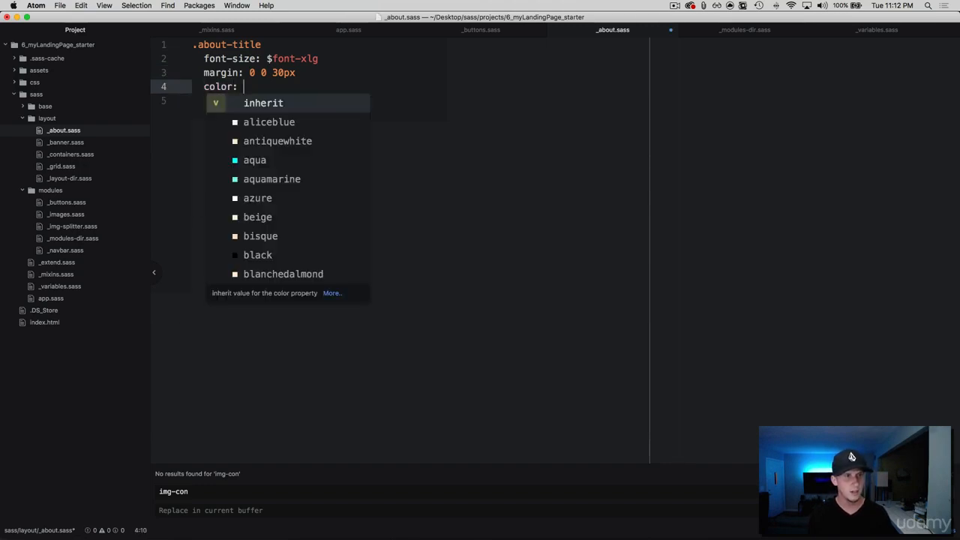
{"action": "type", "text": "$base-dark"}
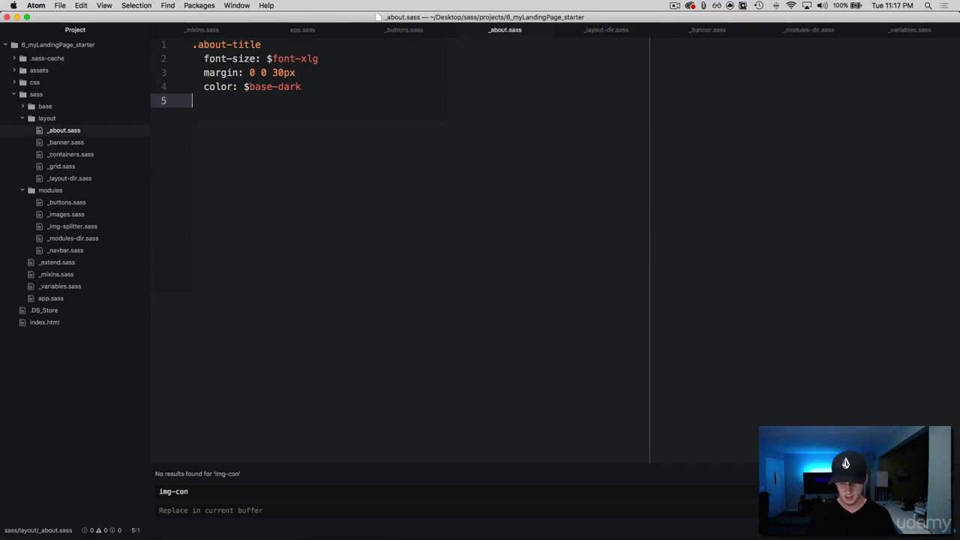
Step: Start an .about-text rule with margin: 0 0 50px
{"action": "type", "text": ".about"}
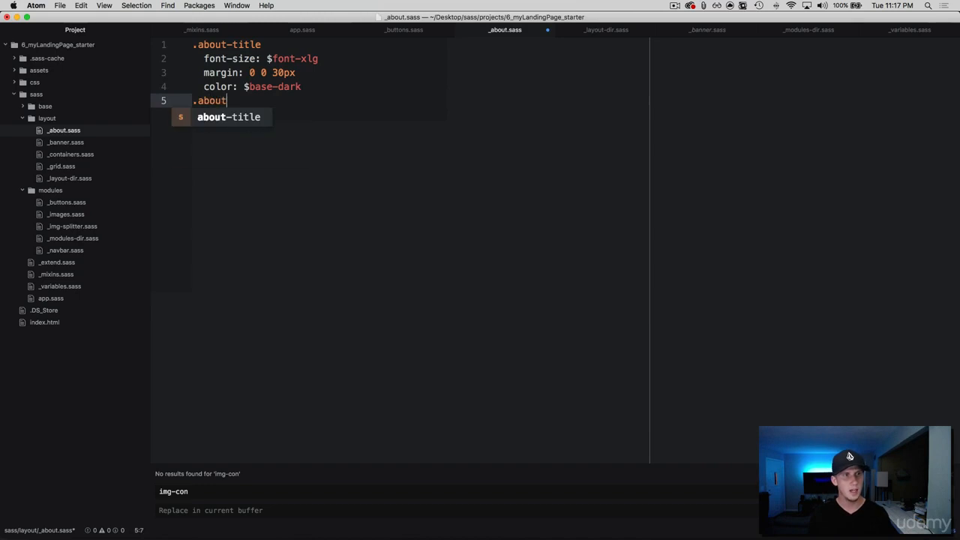
{"action": "type", "text": "-text"}
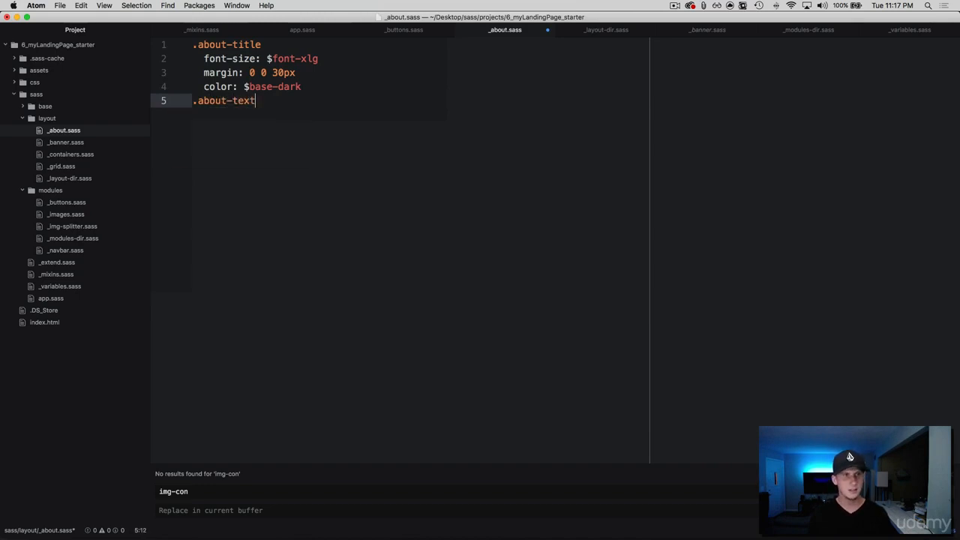
{"action": "key", "text": "Enter"}
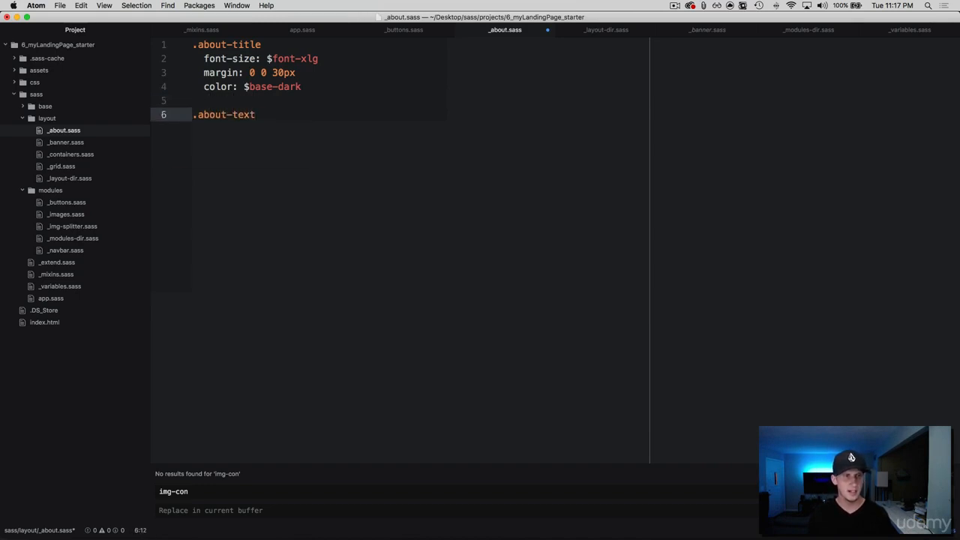
{"action": "type", "text": "margi"}
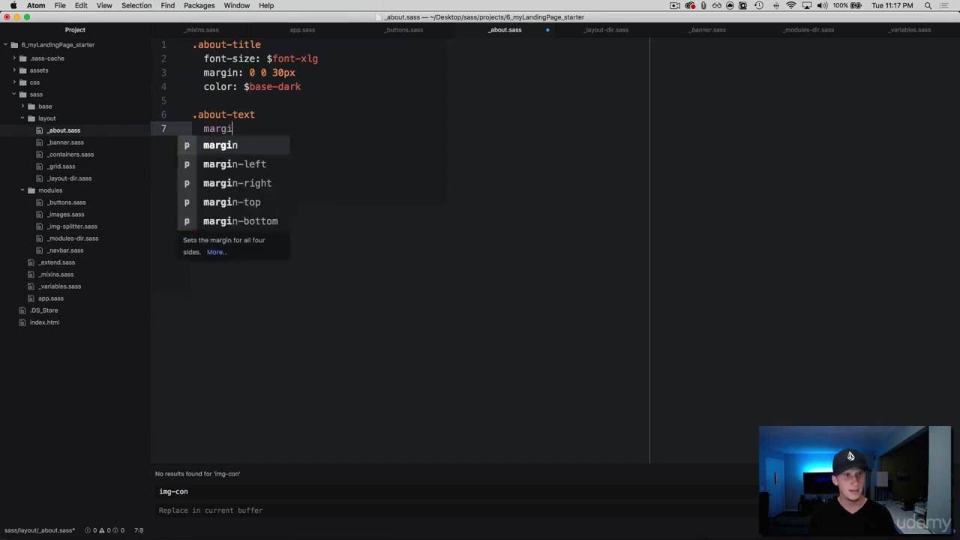
{"action": "type", "text": "n: 0 0"}
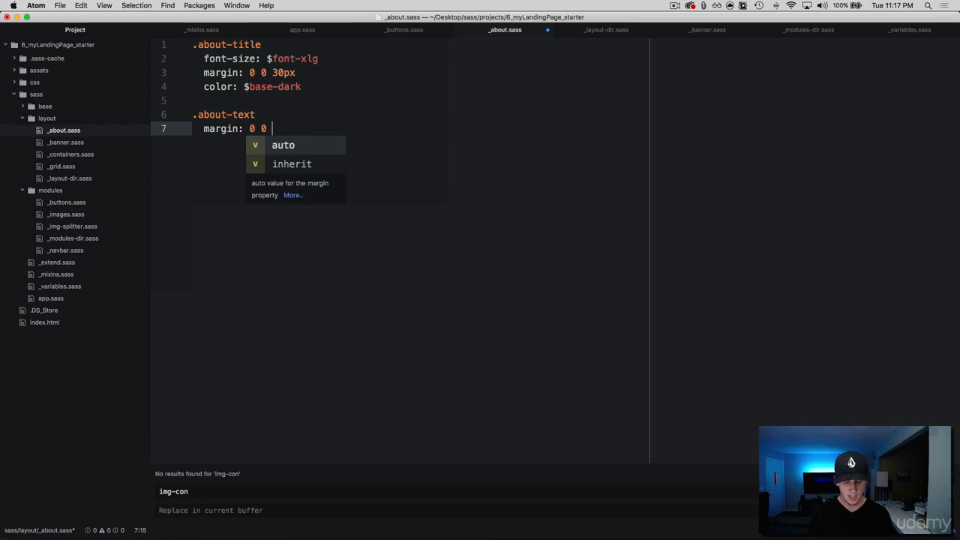
{"action": "type", "text": "50"}
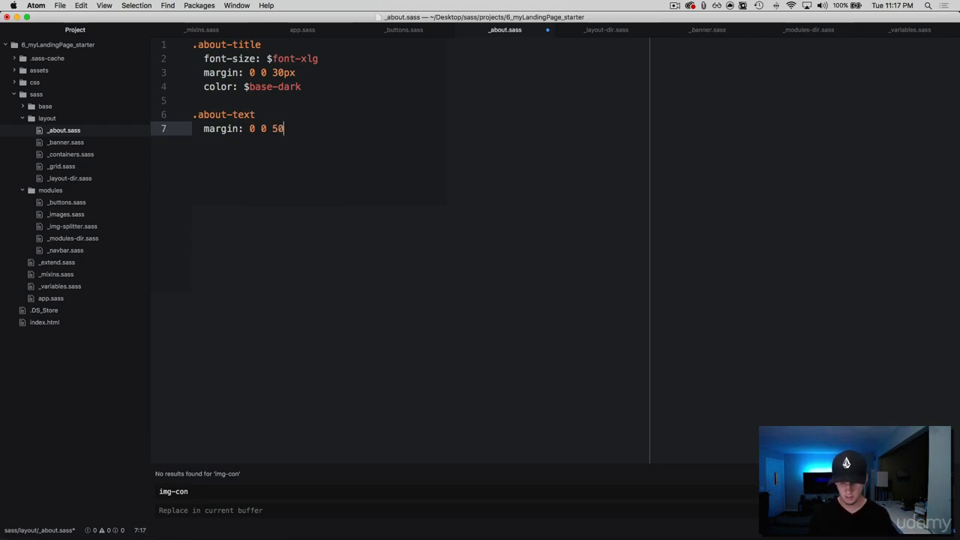
{"action": "type", "text": "px"}
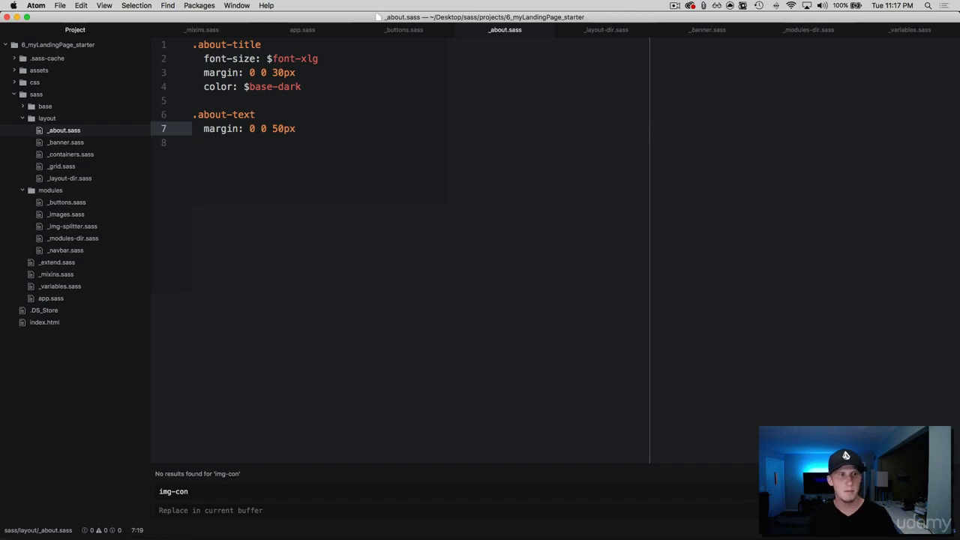
Step: Give .about-text color: lighten($base-dark, 10%)
{"action": "key", "text": "enter"}
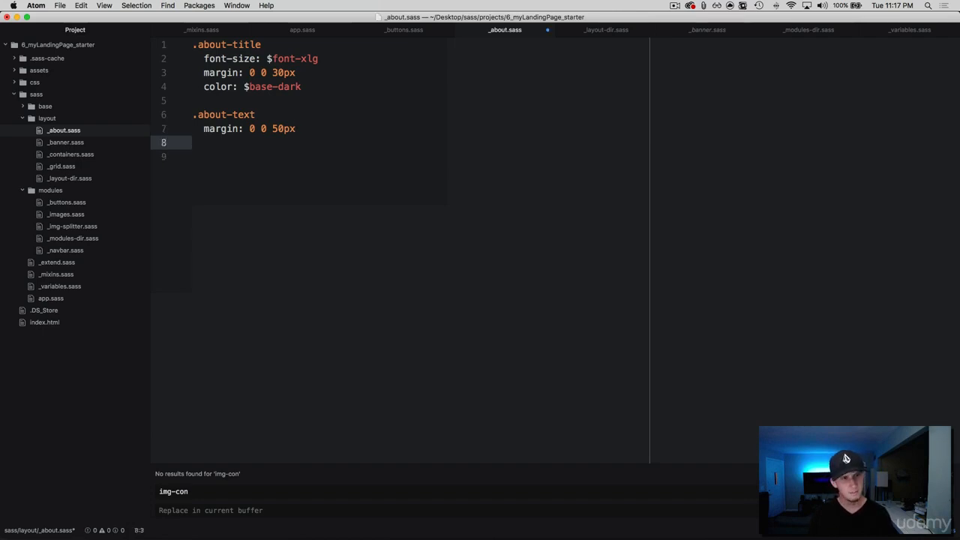
{"action": "type", "text": "color:"}
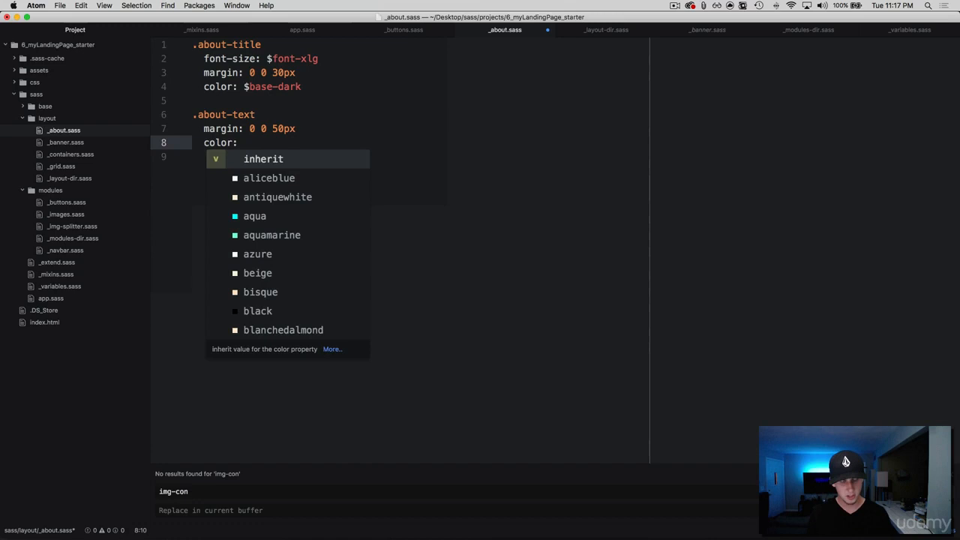
{"action": "type", "text": "lighten"}
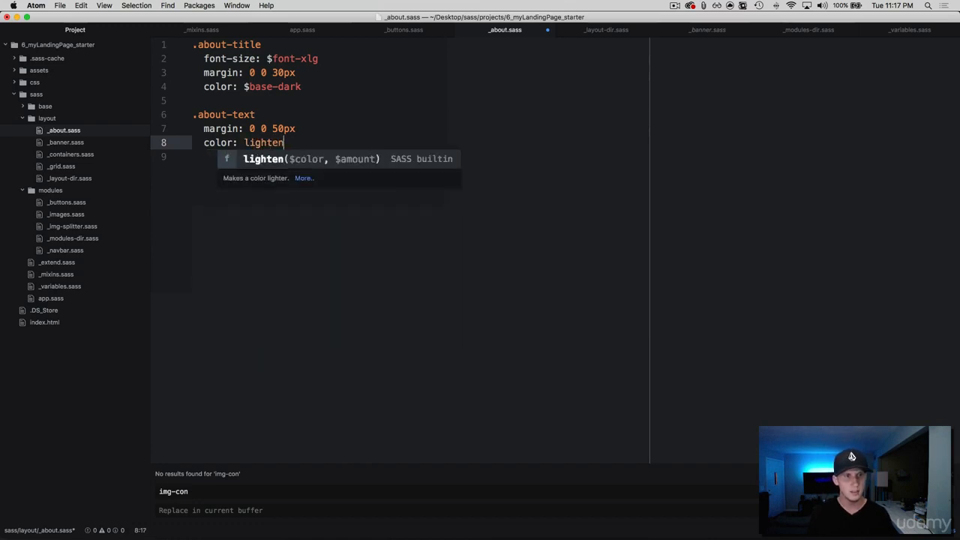
{"action": "key", "text": "Tab"}
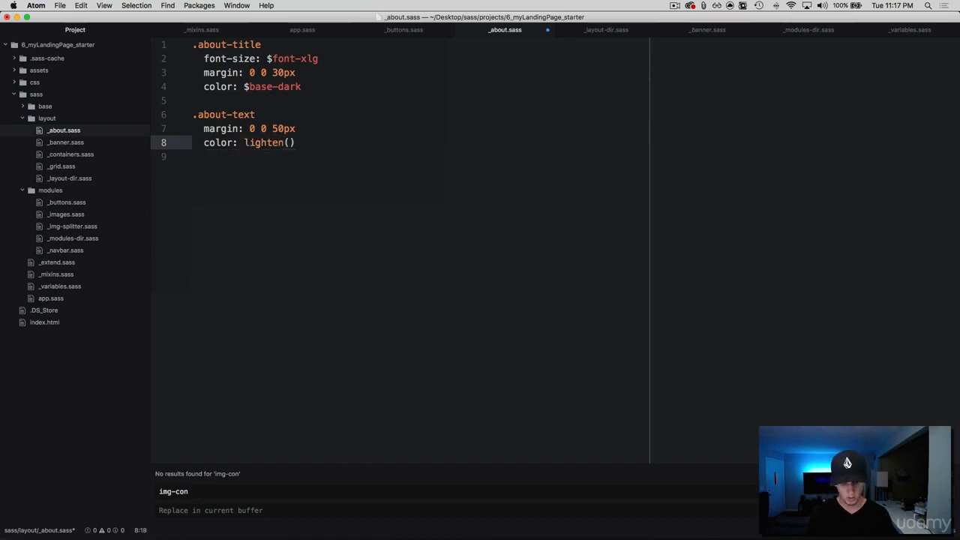
{"action": "type", "text": "$ba"}
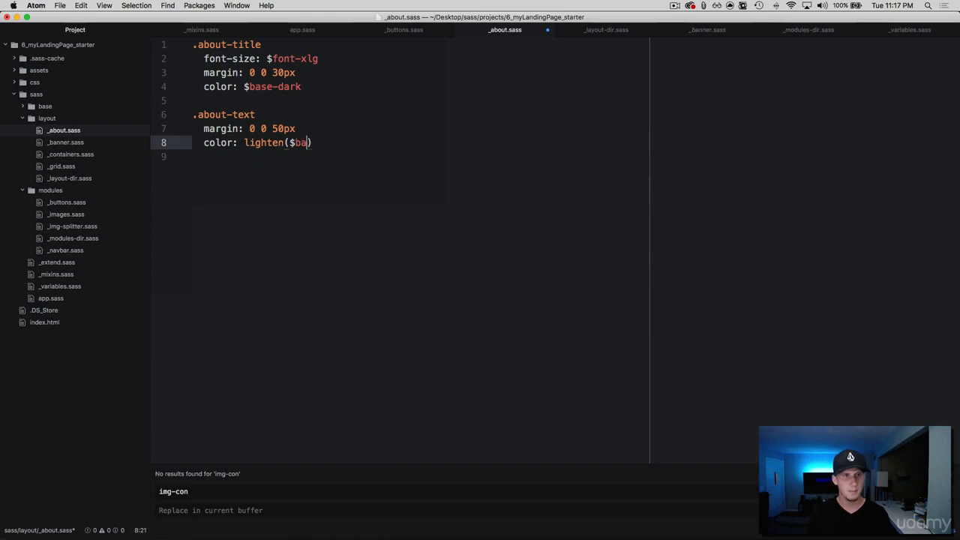
{"action": "type", "text": "se-dark"}
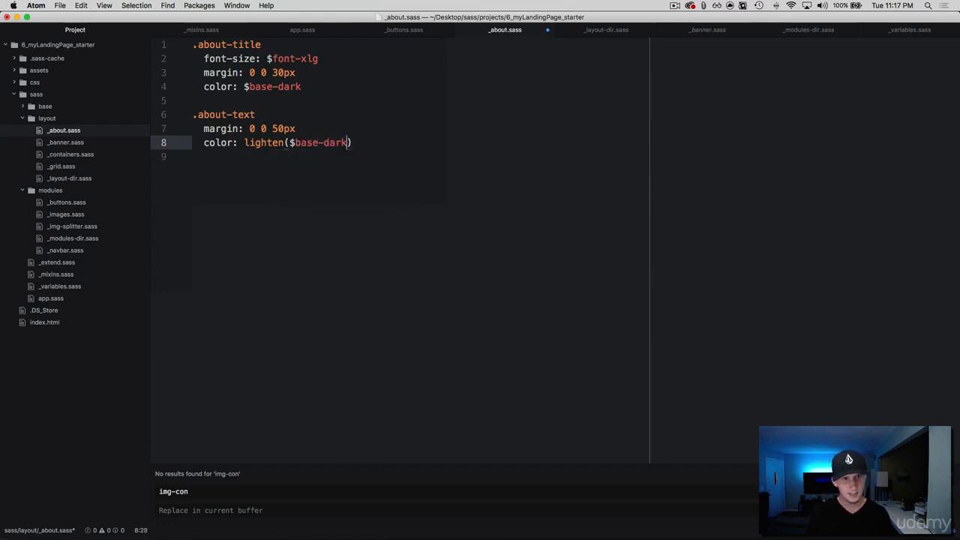
{"action": "type", "text": ", 10%"}
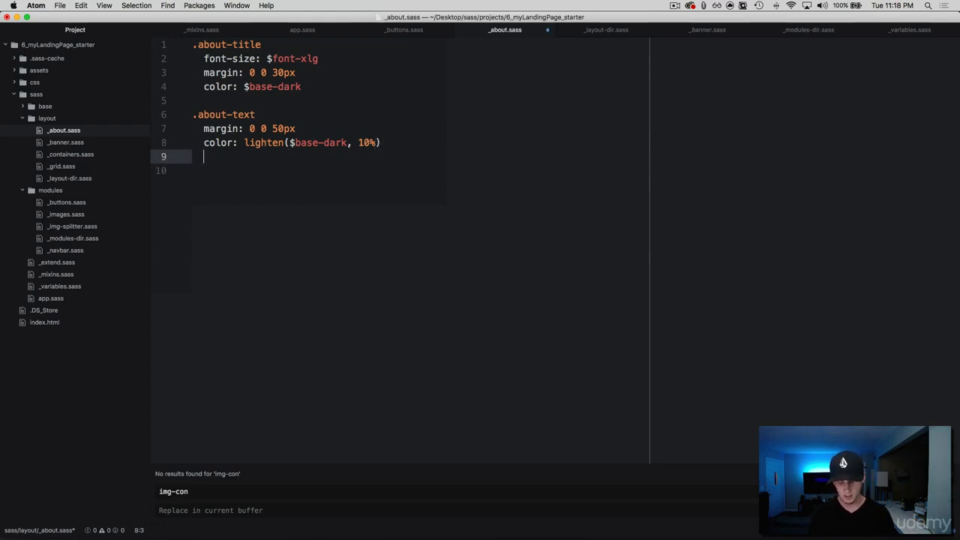
Step: Add letter-spacing: -.025em to .about-text
{"action": "type", "text": "letter-spacing:"}
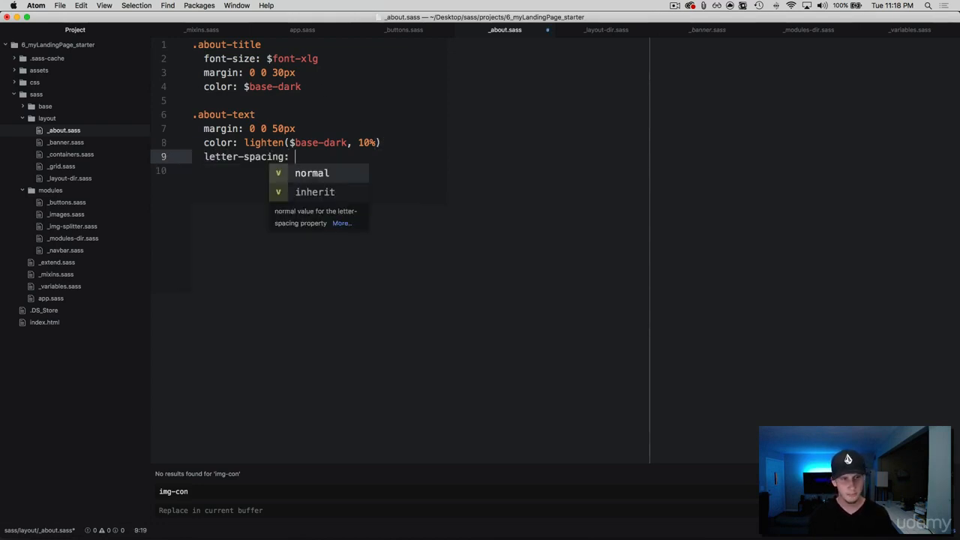
{"action": "type", "text": "-"}
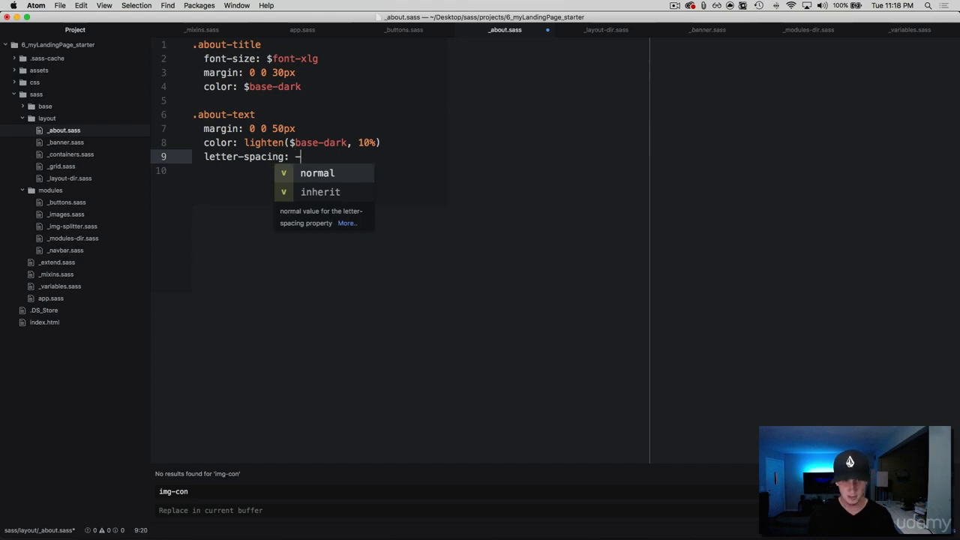
{"action": "type", "text": ".0"}
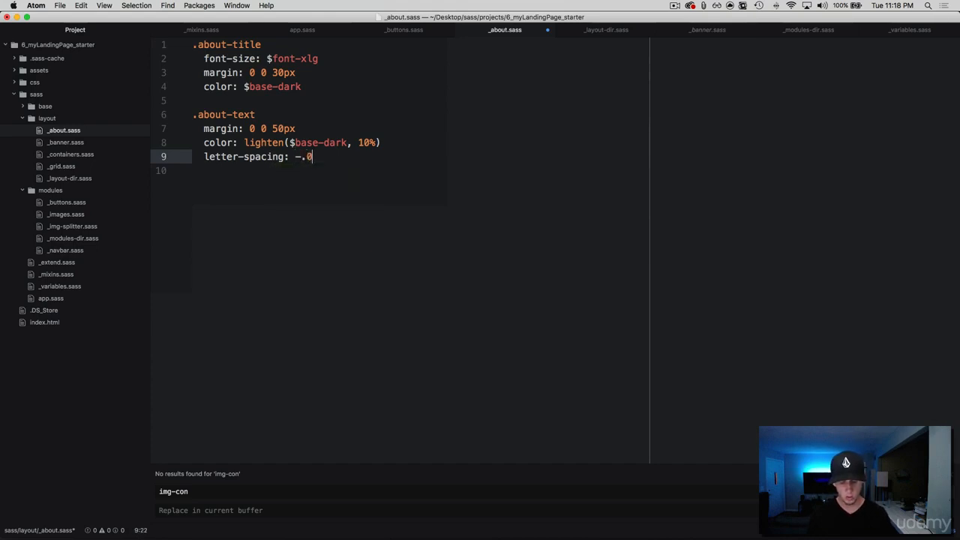
{"action": "type", "text": "25em"}
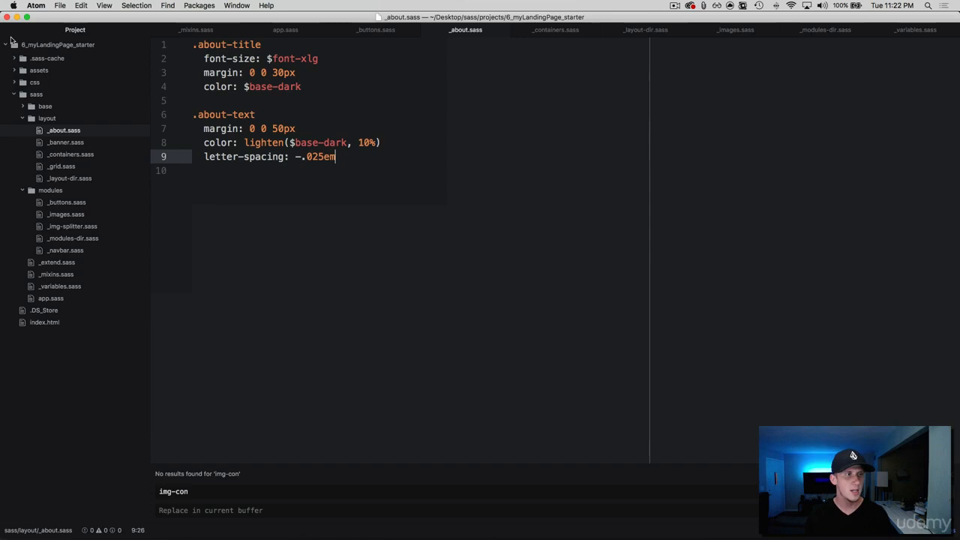
{"action": "left_click", "coordinate": [555, 30]}
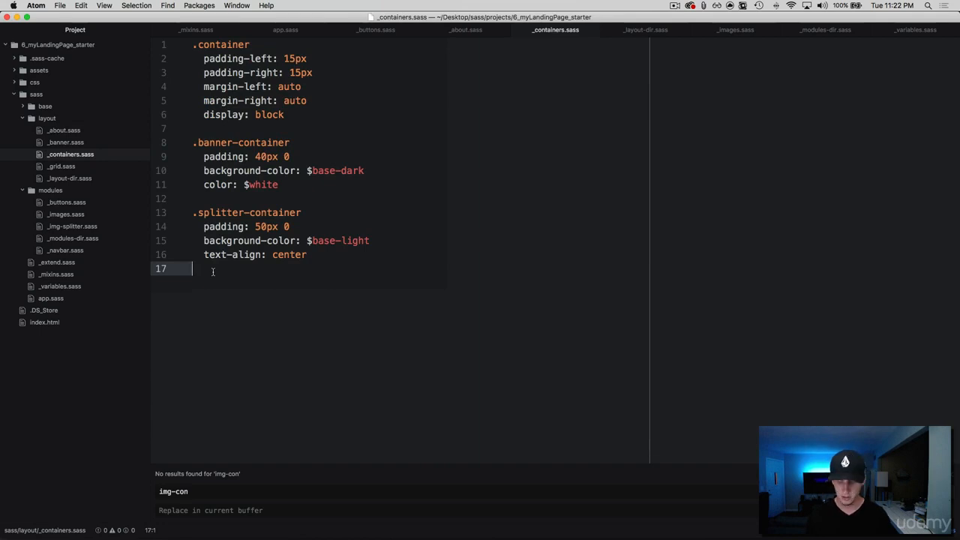
Step: Start an .about-container rule in _containers.sass with background-color: $base-lighter
{"action": "type", "text": ".abo"}
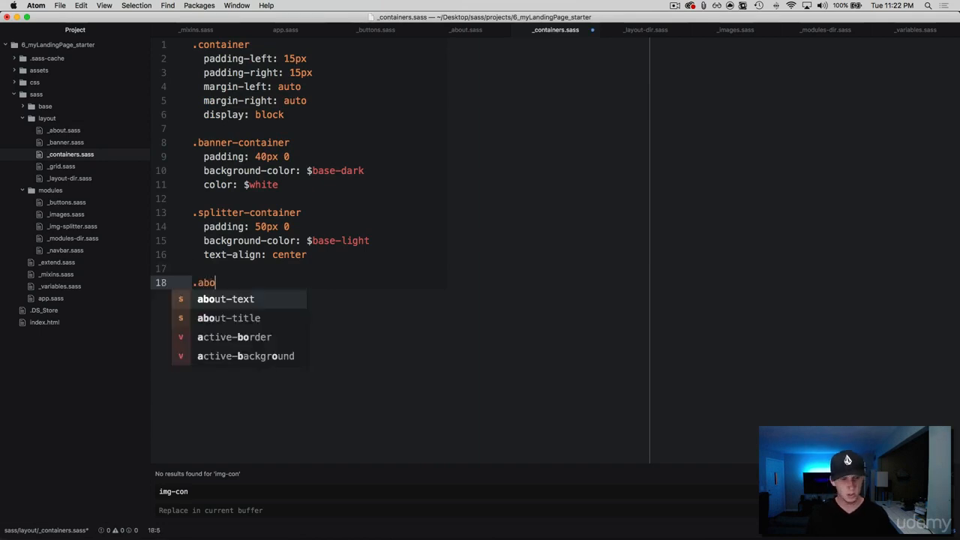
{"action": "type", "text": "ut-con"}
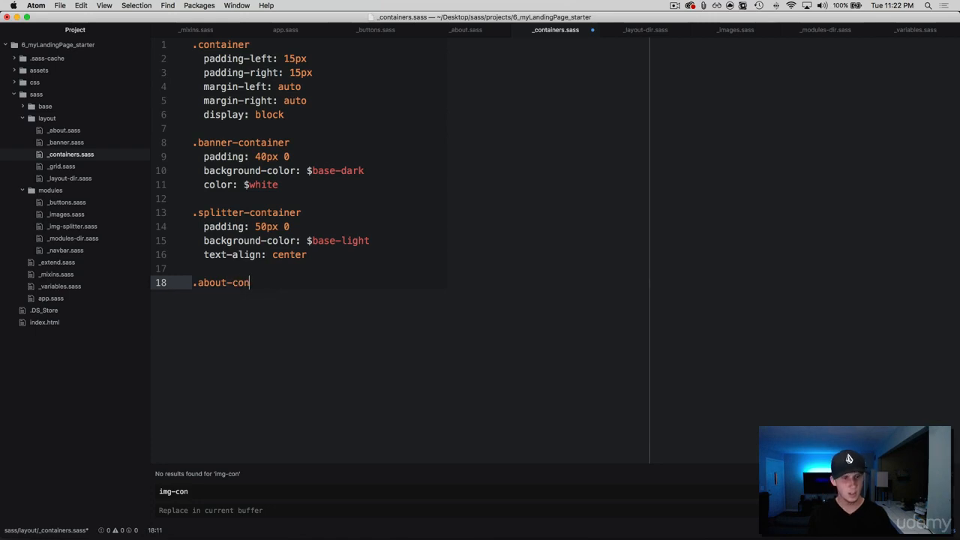
{"action": "type", "text": "tainer"}
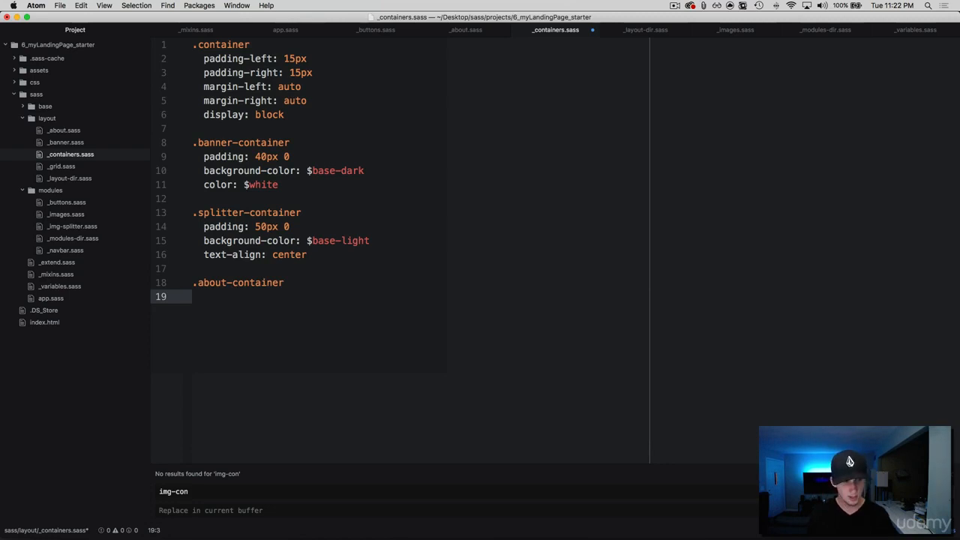
{"action": "type", "text": "background-color:"}
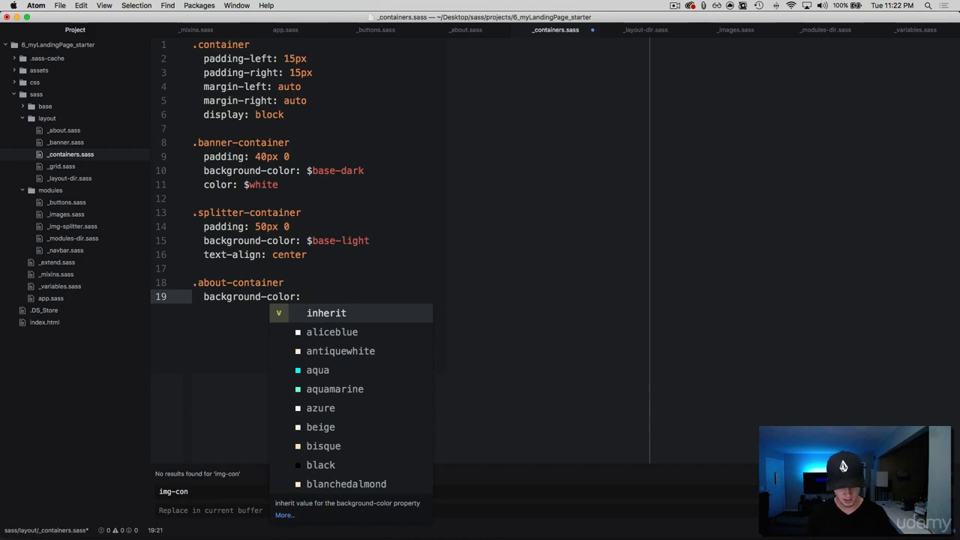
{"action": "type", "text": "$base-lighter"}
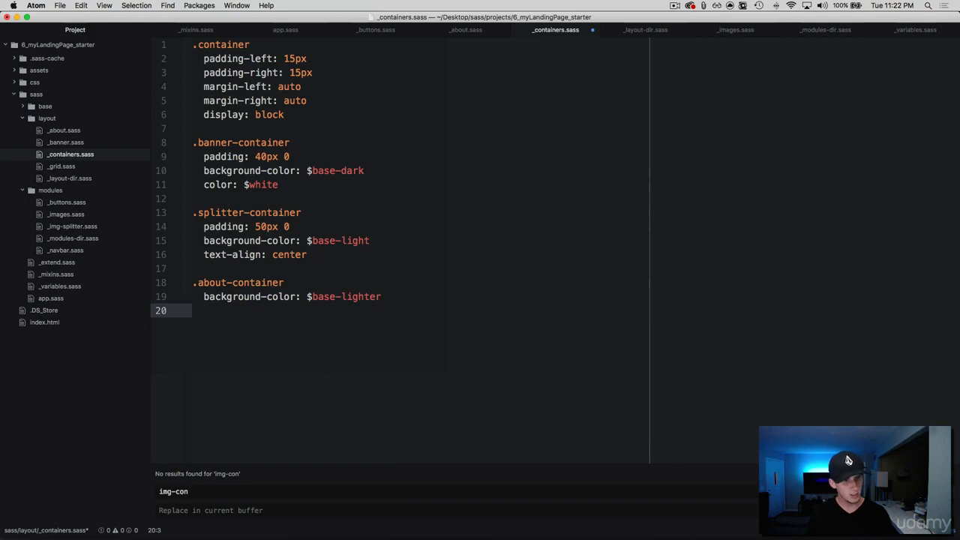
Step: Add padding: 70px 0 and min-height: 540px to .about-container
{"action": "type", "text": "padding:"}
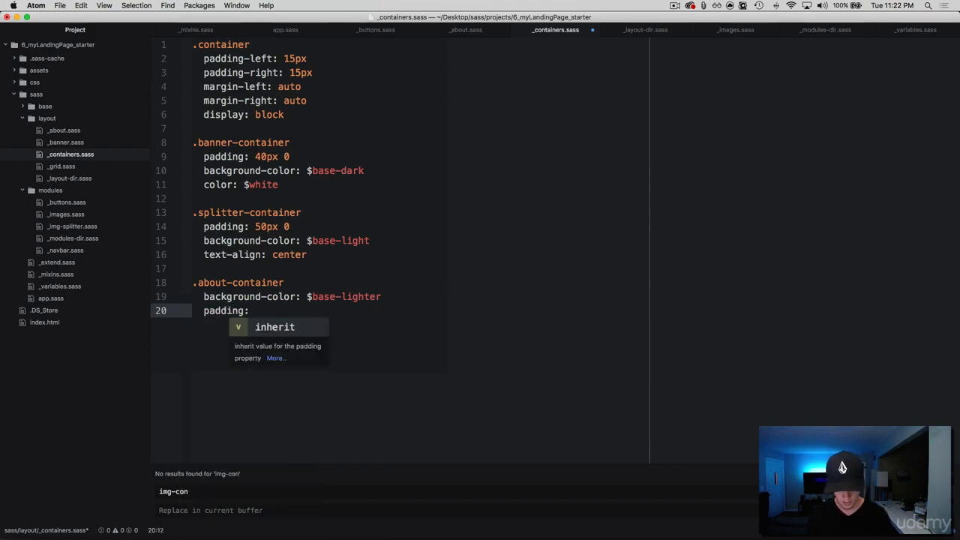
{"action": "type", "text": "70px"}
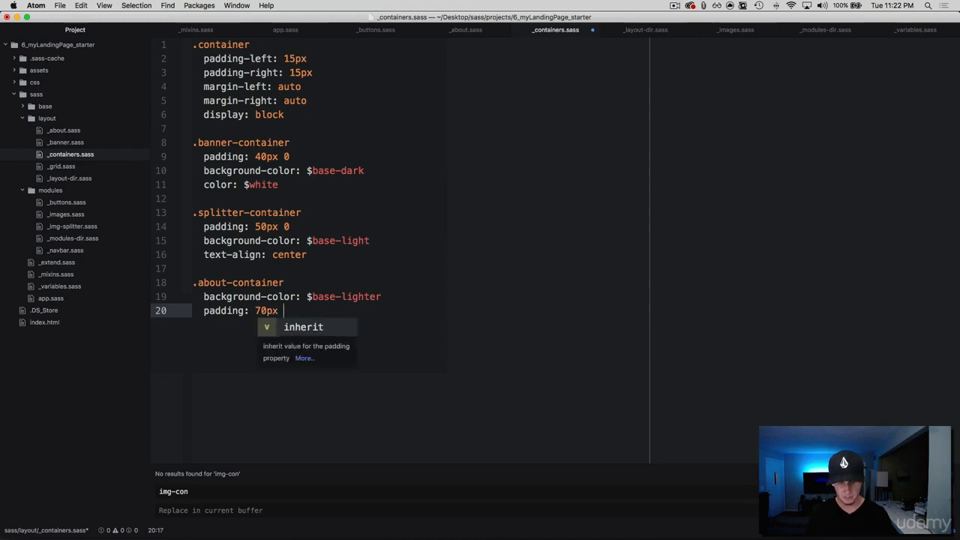
{"action": "type", "text": "0"}
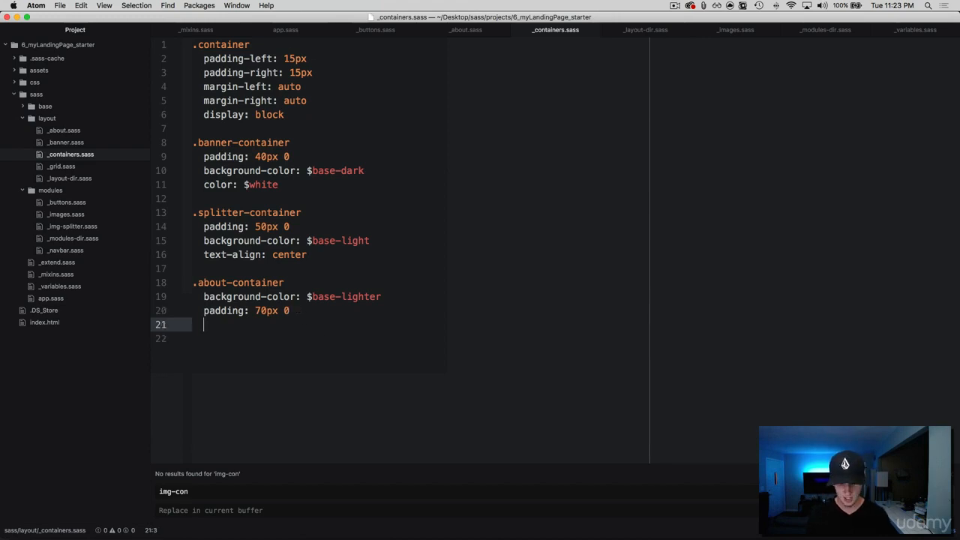
{"action": "type", "text": "min-height:"}
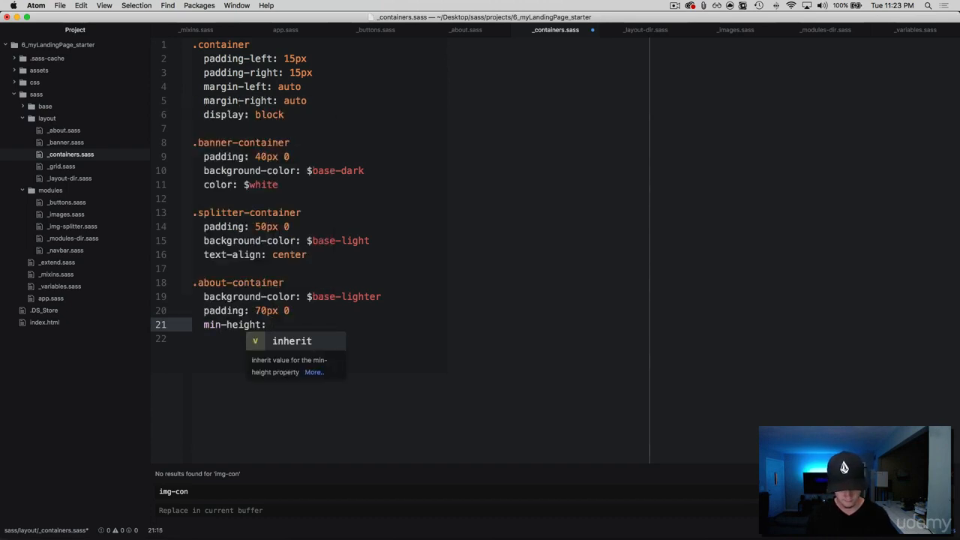
{"action": "type", "text": "540px"}
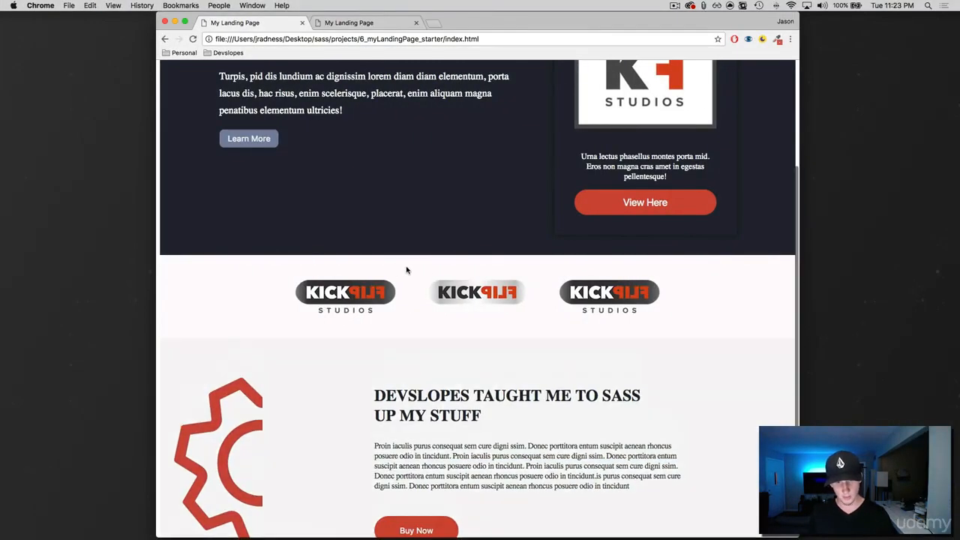
Step: Scroll the landing page down to the restyled about section
{"action": "scroll", "scroll_direction": "down", "scroll_amount": 3}
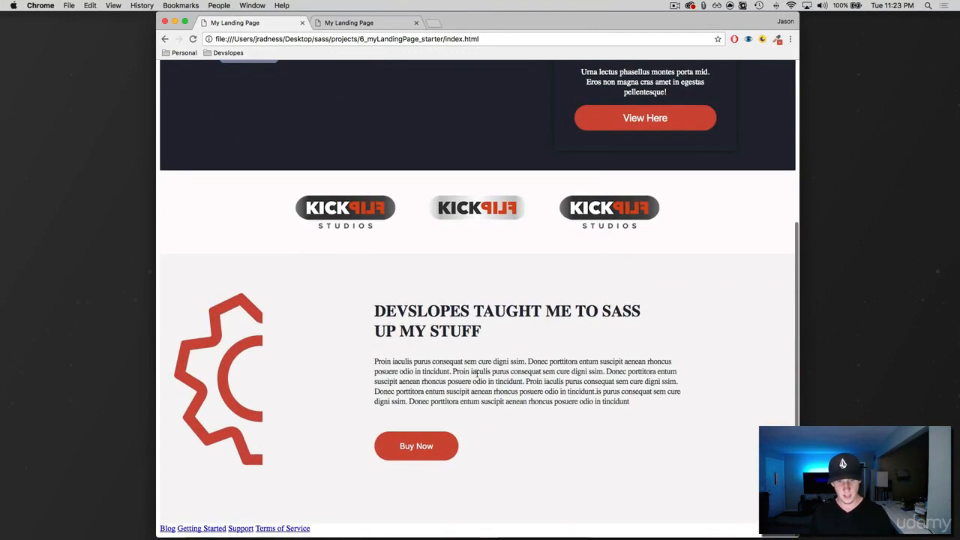
{"action": "mouse_move", "coordinate": [441, 429]}
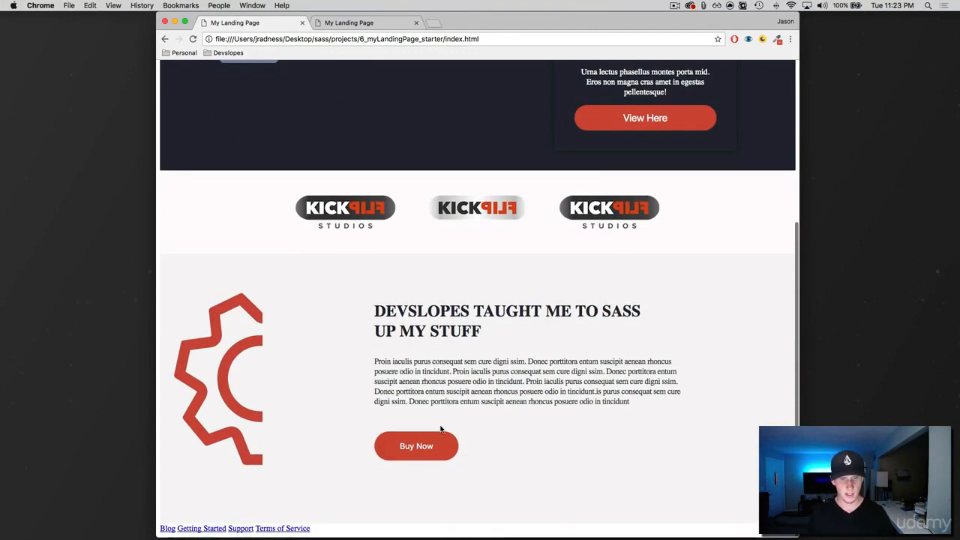
{"action": "mouse_move", "coordinate": [193, 437]}
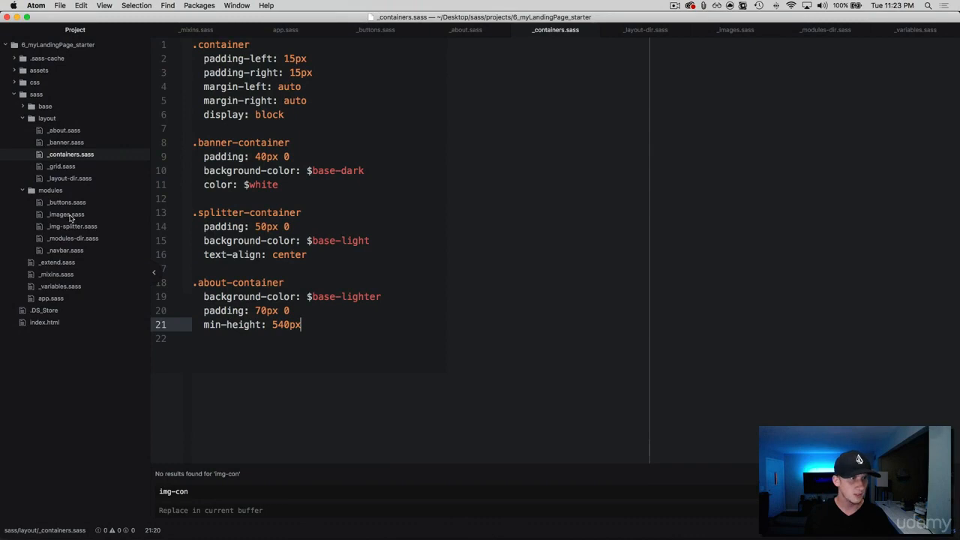
{"action": "left_click", "coordinate": [66, 214]}
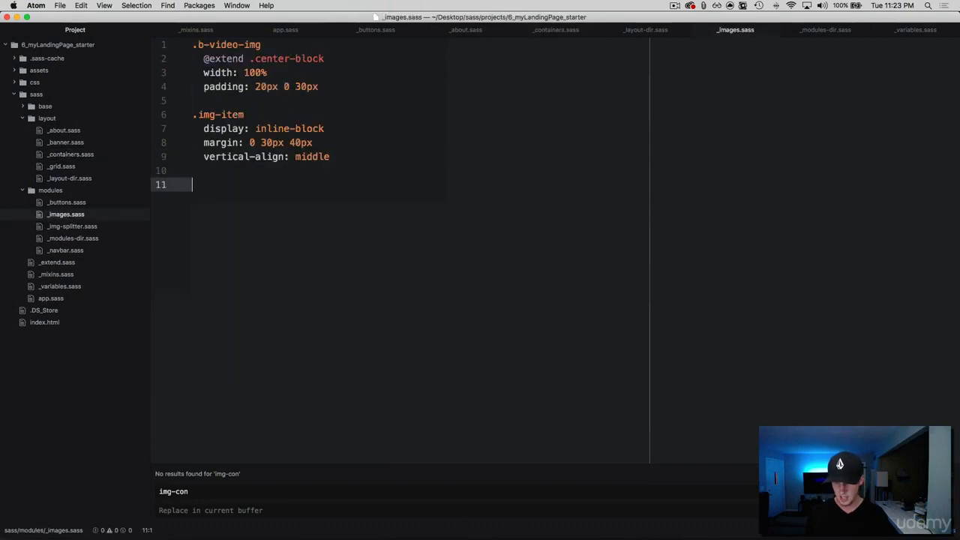
{"action": "key", "text": "backspace"}
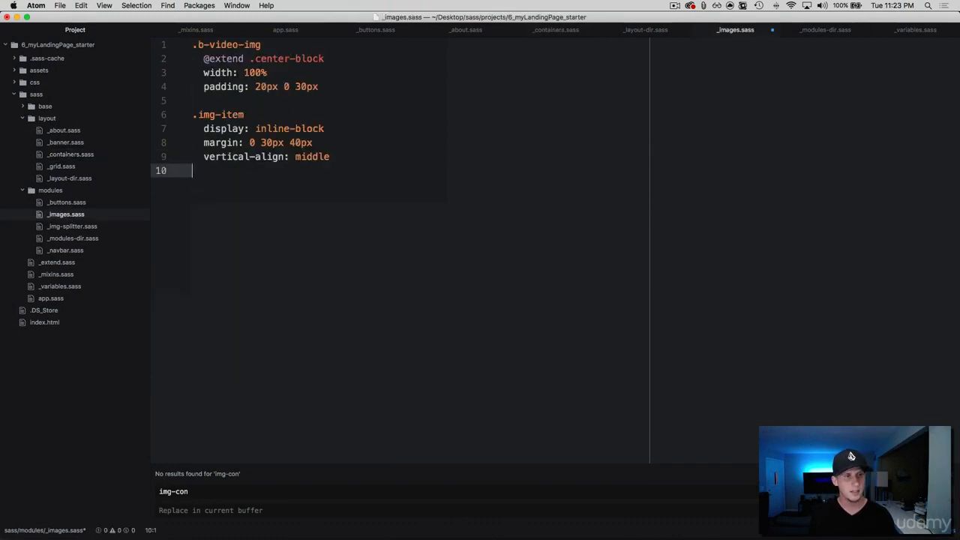
{"action": "type", "text": ".gear"}
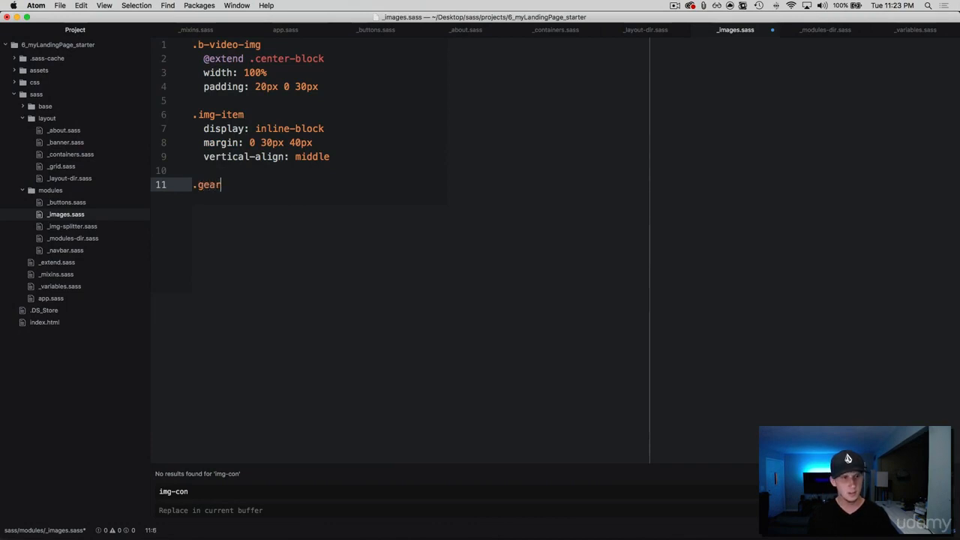
{"action": "type", "text": "-img"}
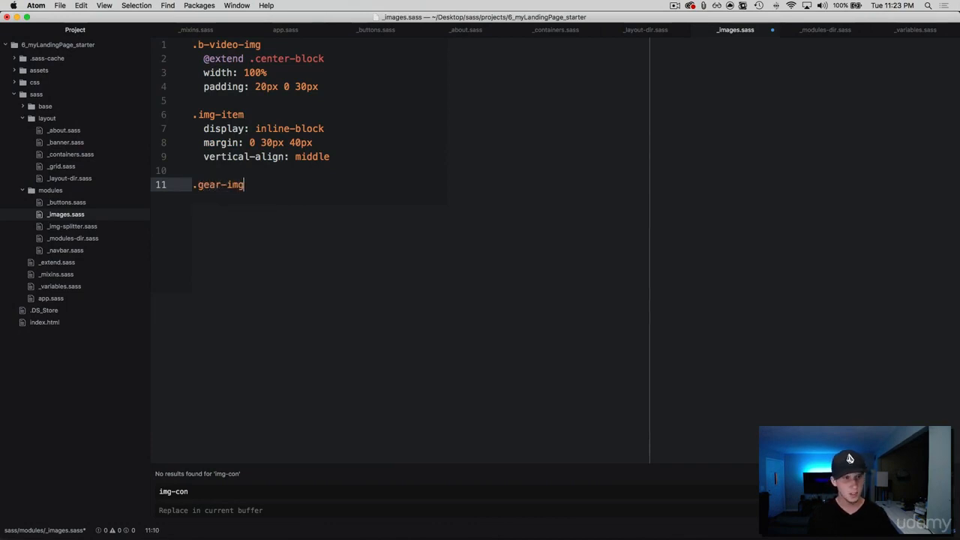
{"action": "key", "text": "enter"}
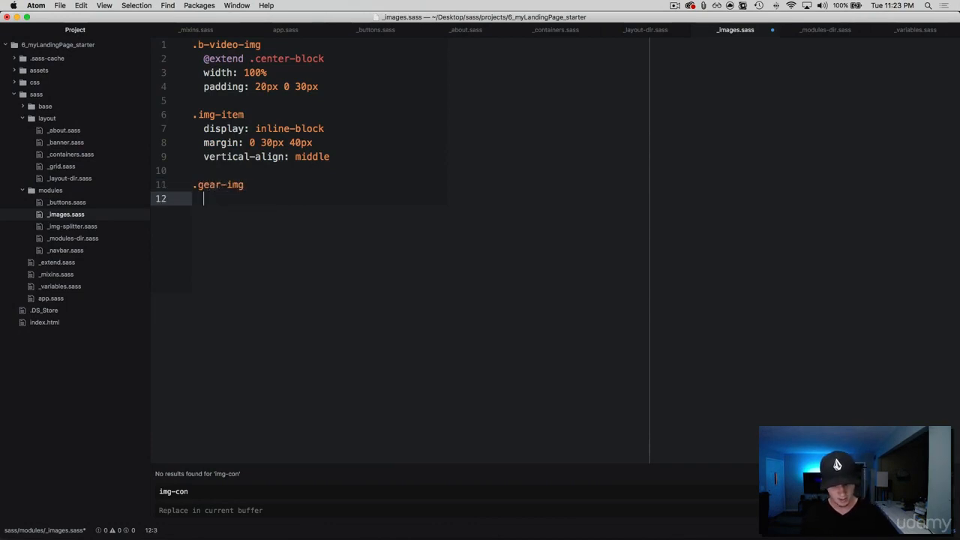
{"action": "type", "text": "@exten"}
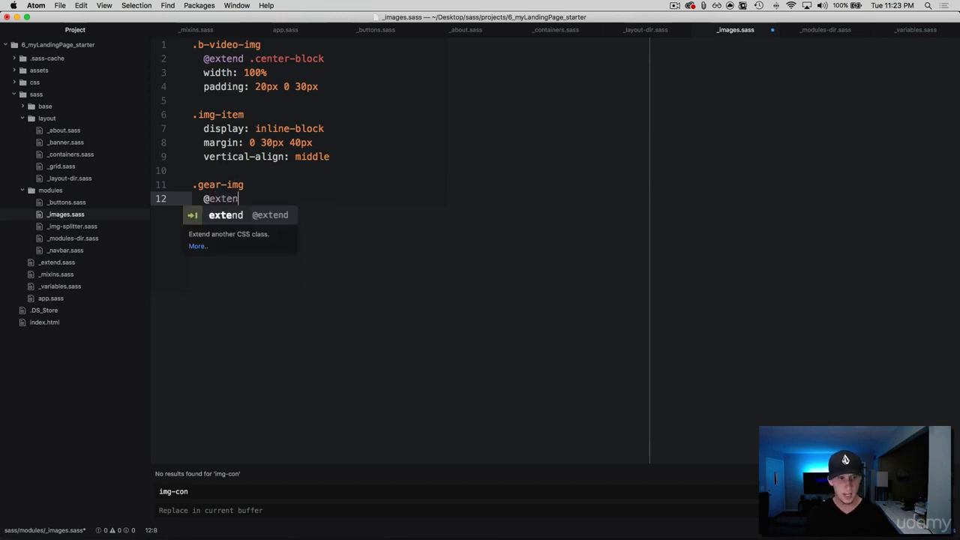
{"action": "type", "text": "d ."}
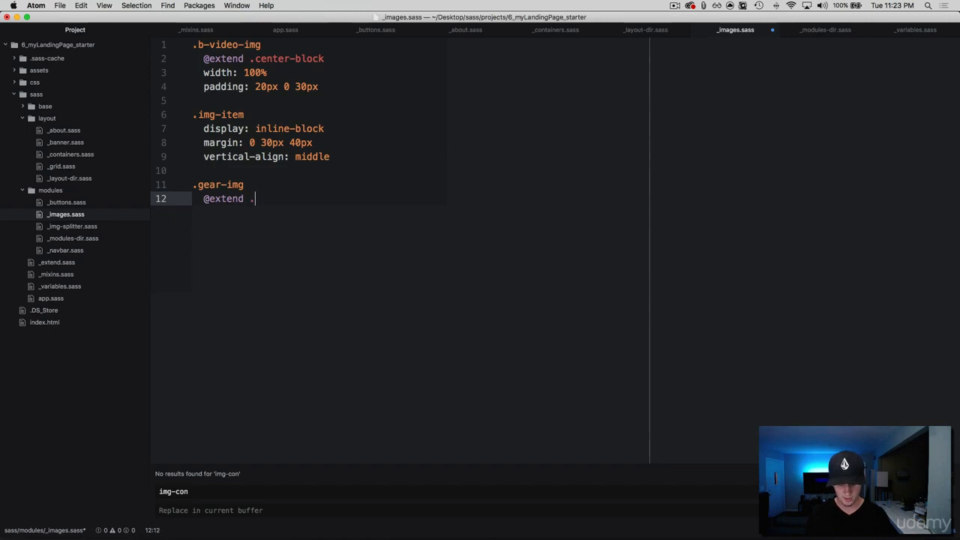
{"action": "type", "text": "center-block"}
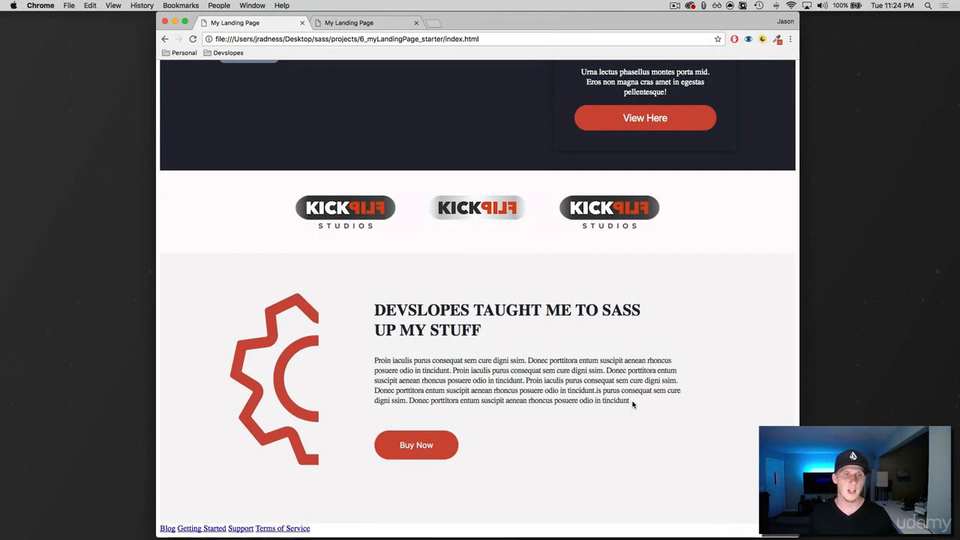
{"action": "mouse_move", "coordinate": [253, 458]}
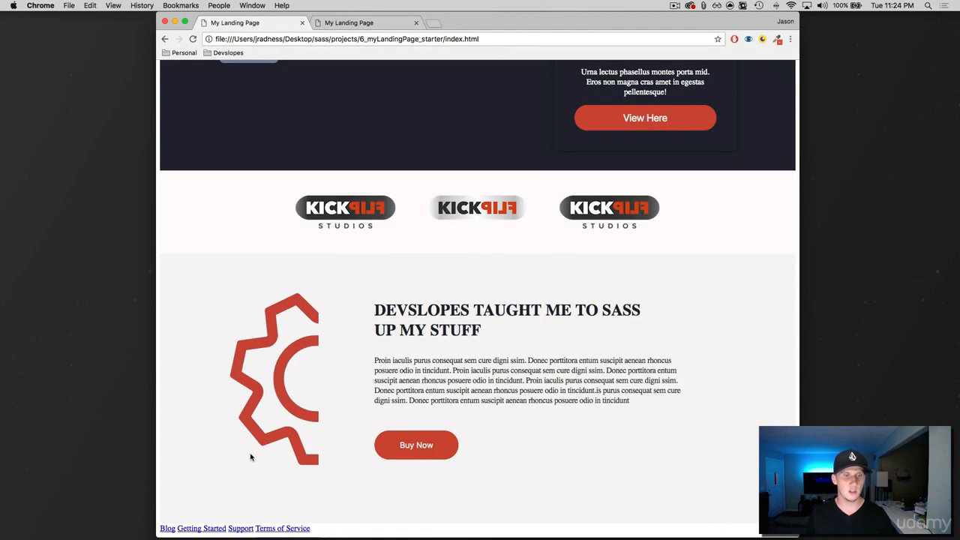
{"action": "mouse_move", "coordinate": [291, 361]}
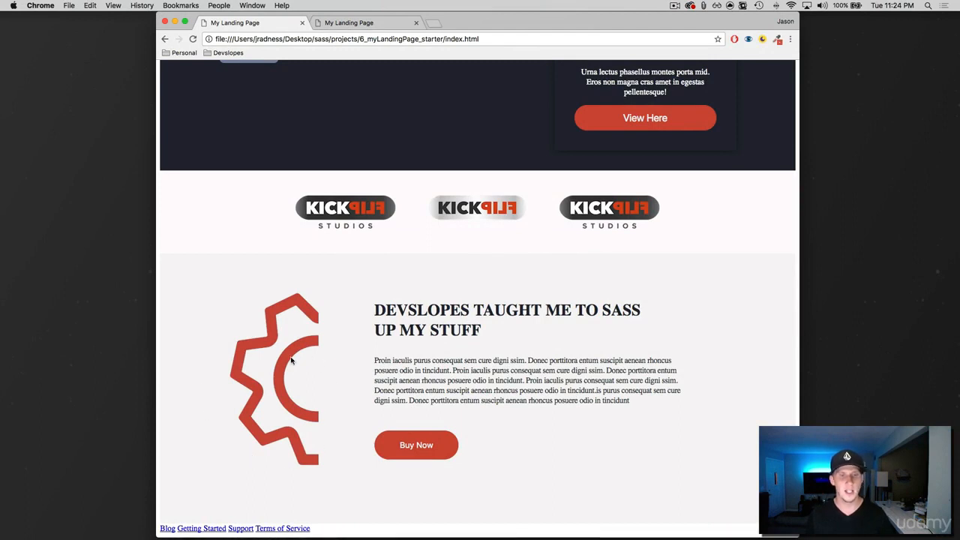